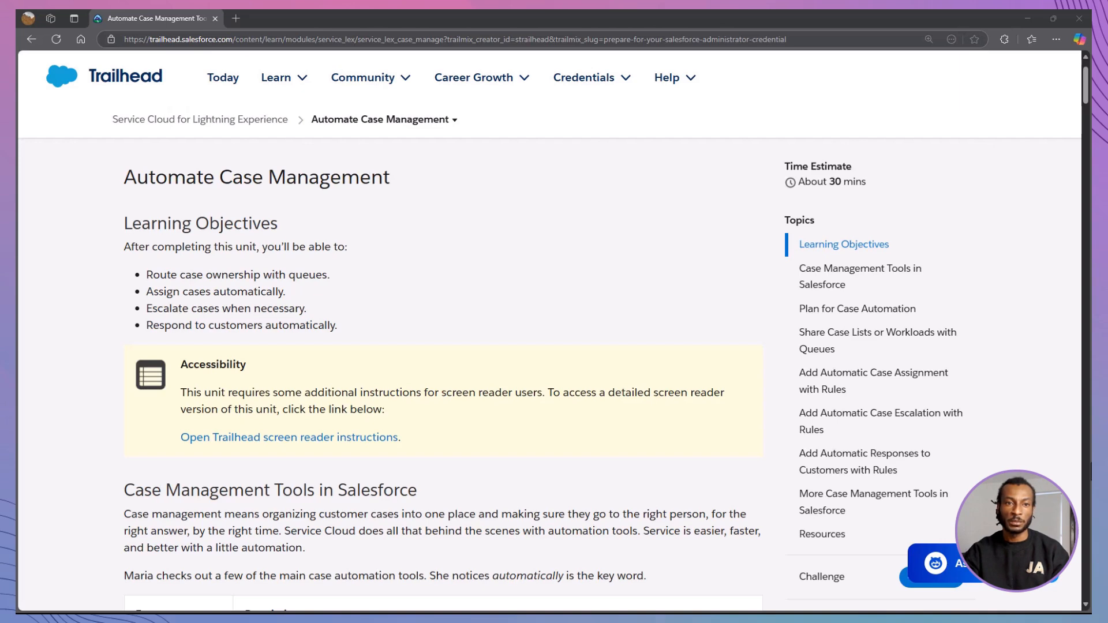
Scroll the Automate Case Management unit down to the Case Management Tools table.
scroll(down, 3)
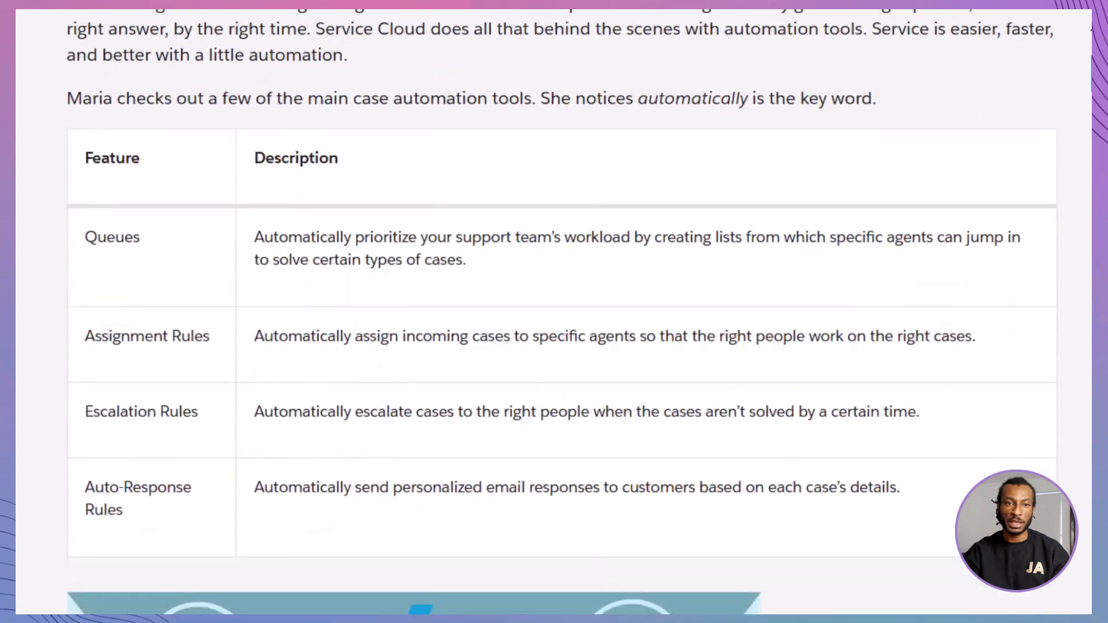
Scroll through the Question/Answer/Tool planning table, then move to the Salesforce org home page.
scroll(down, 3)
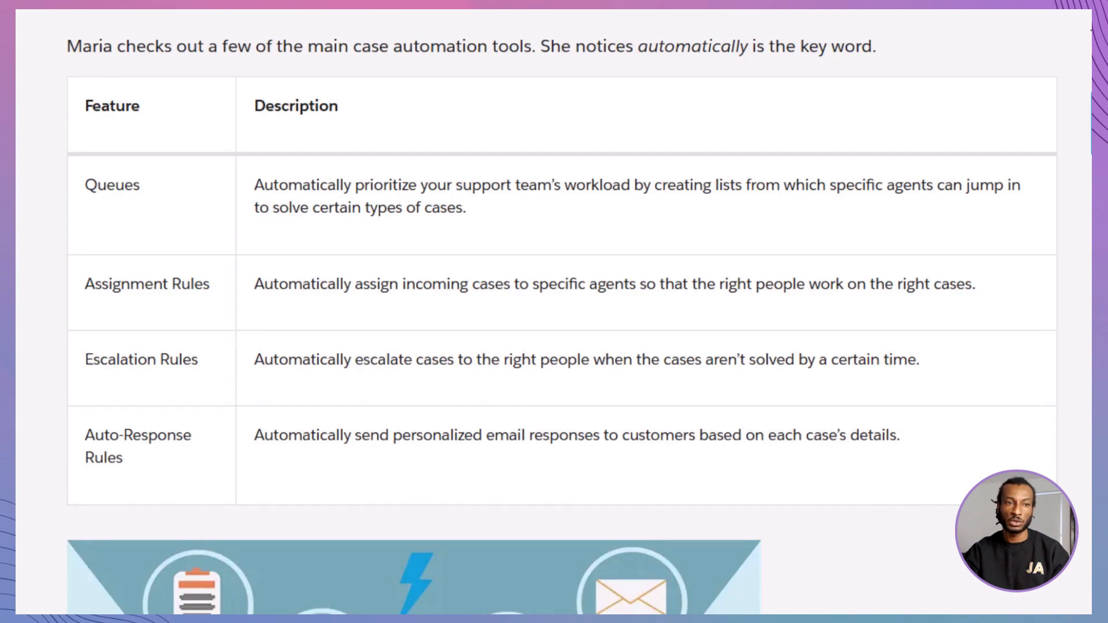
scroll(down, 3)
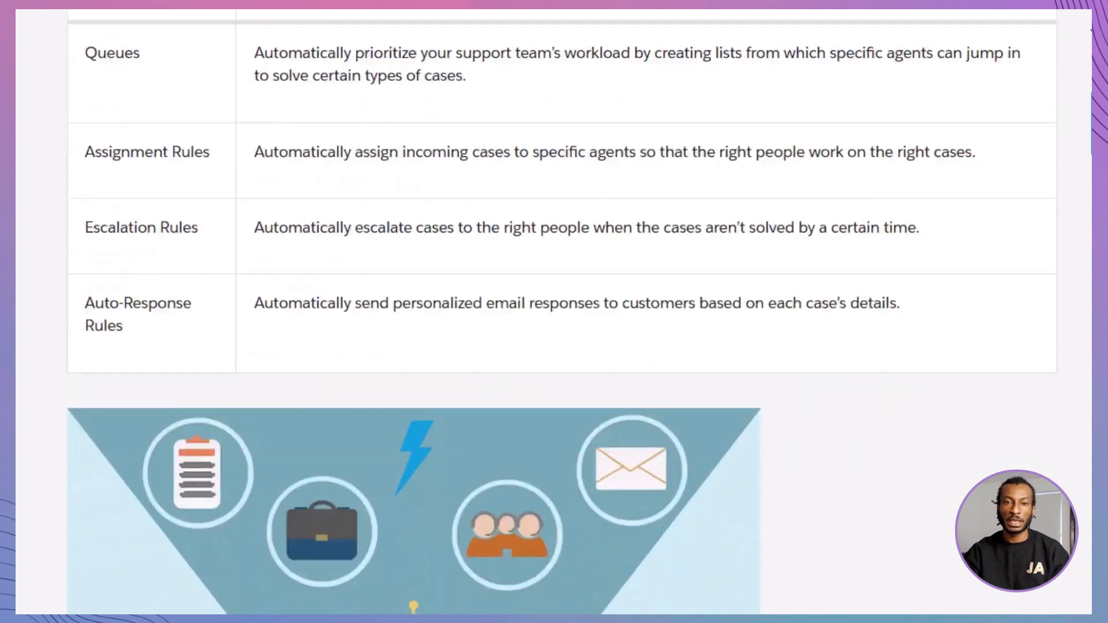
scroll(down, 3)
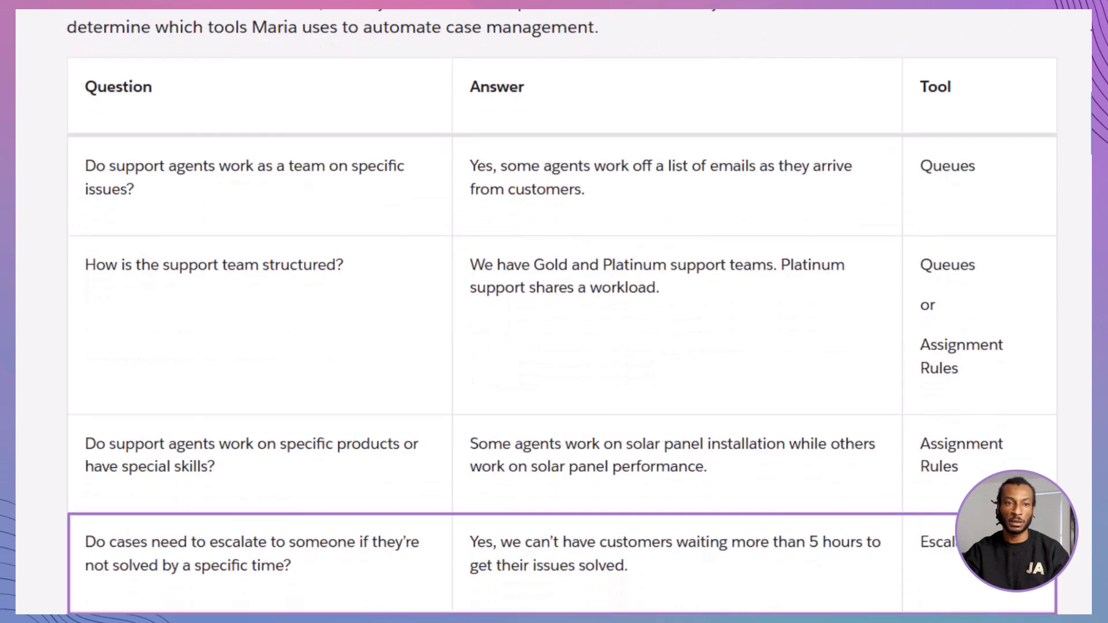
scroll(down, 3)
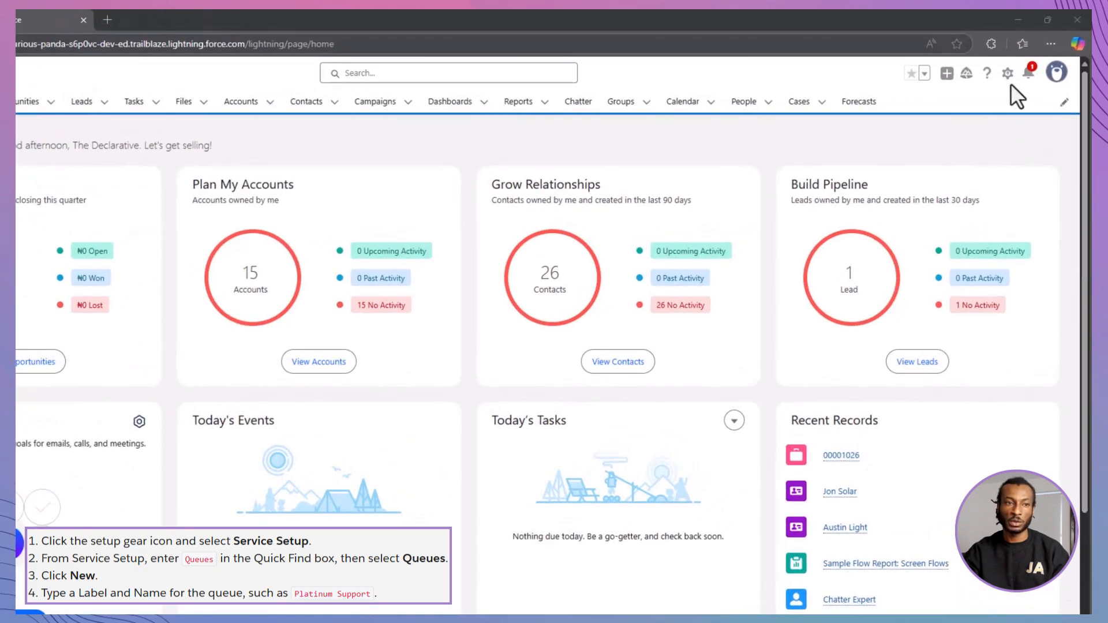
Reach the Queues setup page in Service Setup via Quick Find.
click(1006, 71)
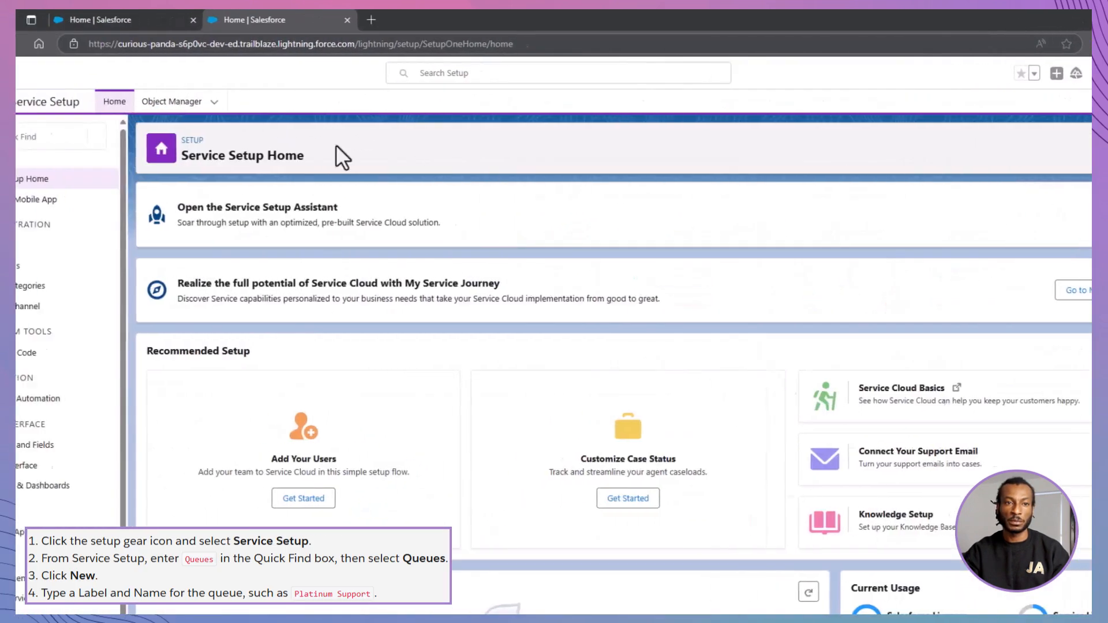
text(Que)
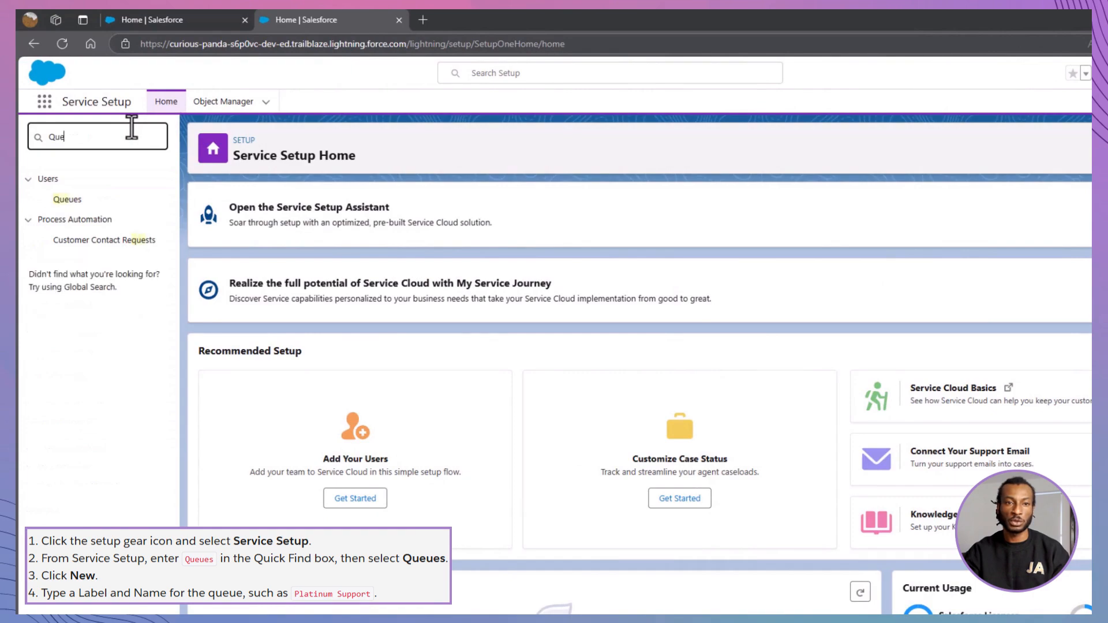
click(67, 198)
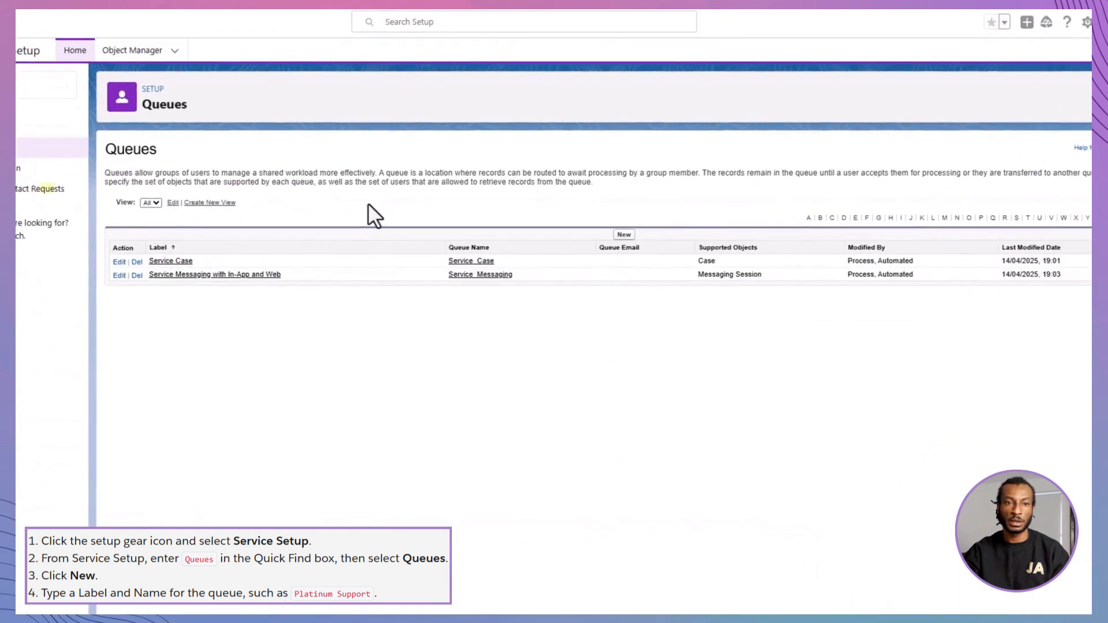
Define a new Platinum Support queue for Cases and add a user as its member.
text(Plat)
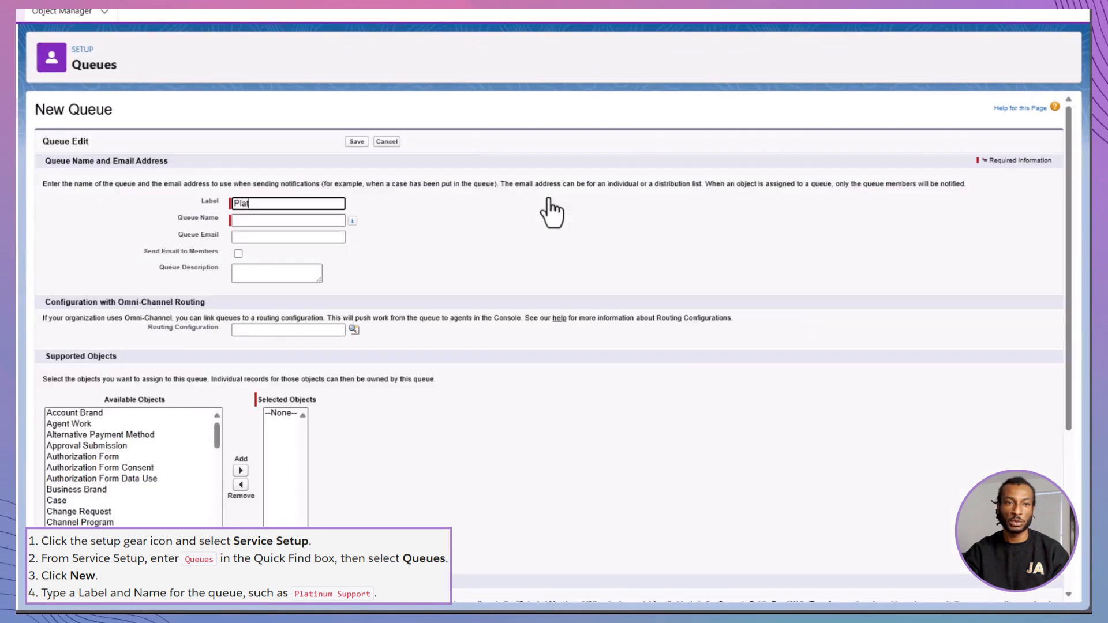
text(Platinum Support)
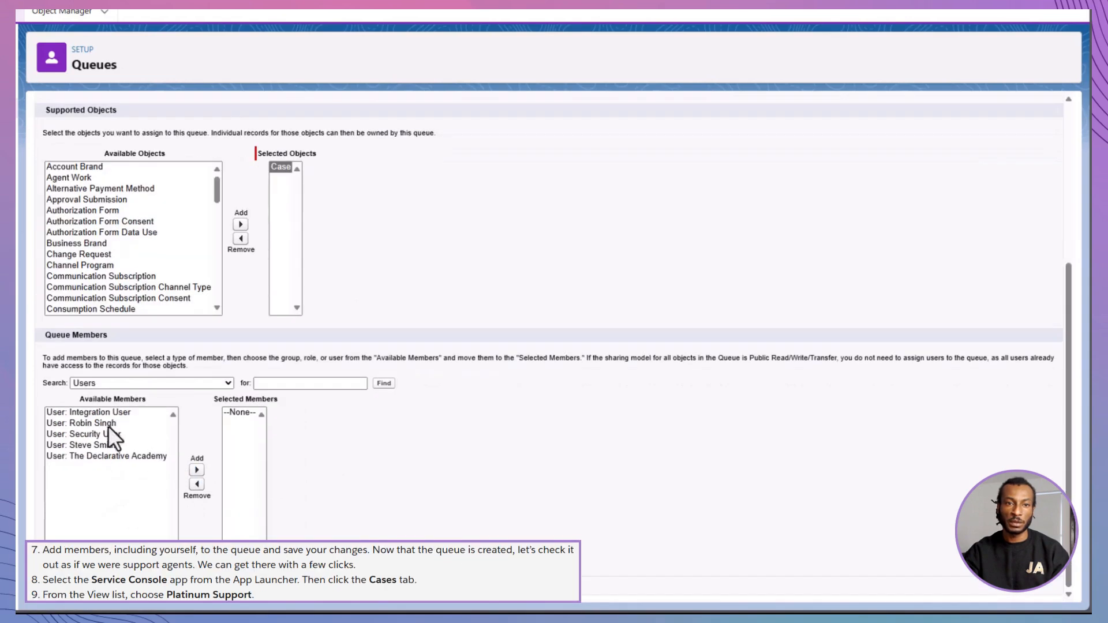
click(196, 470)
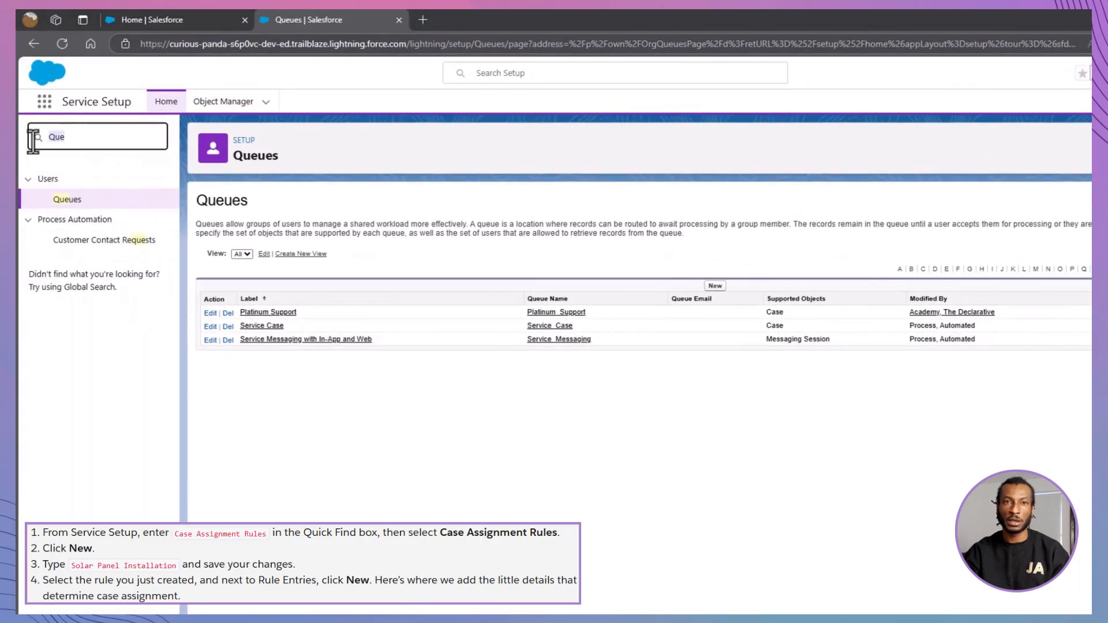
Create and save a new case assignment rule named Solar Panel Installation.
text(Case ass)
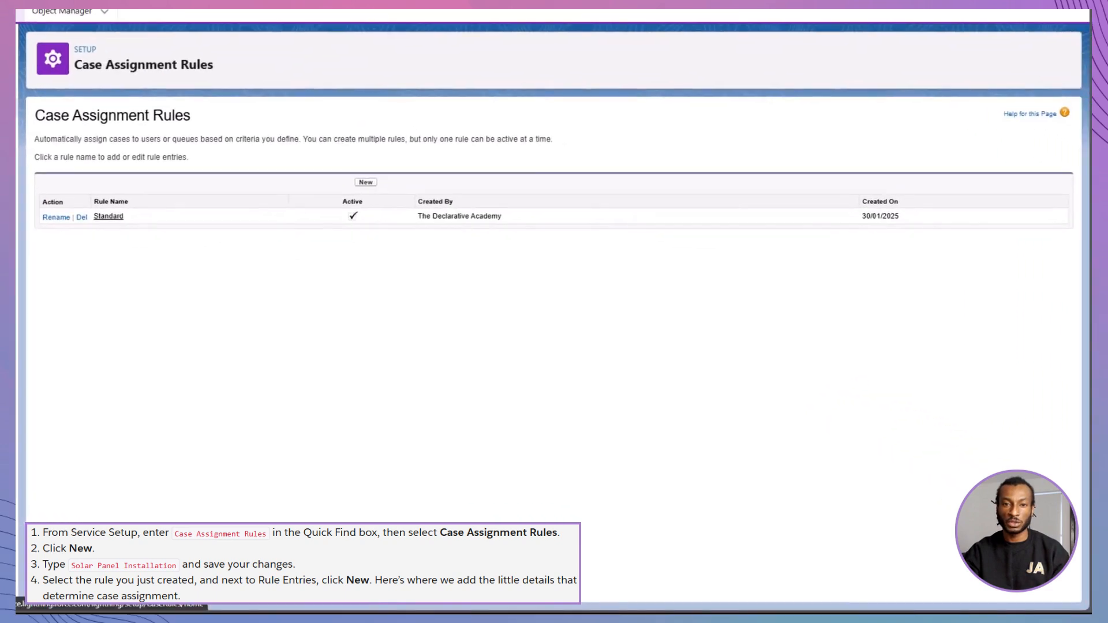
text(Solar Panel Installation)
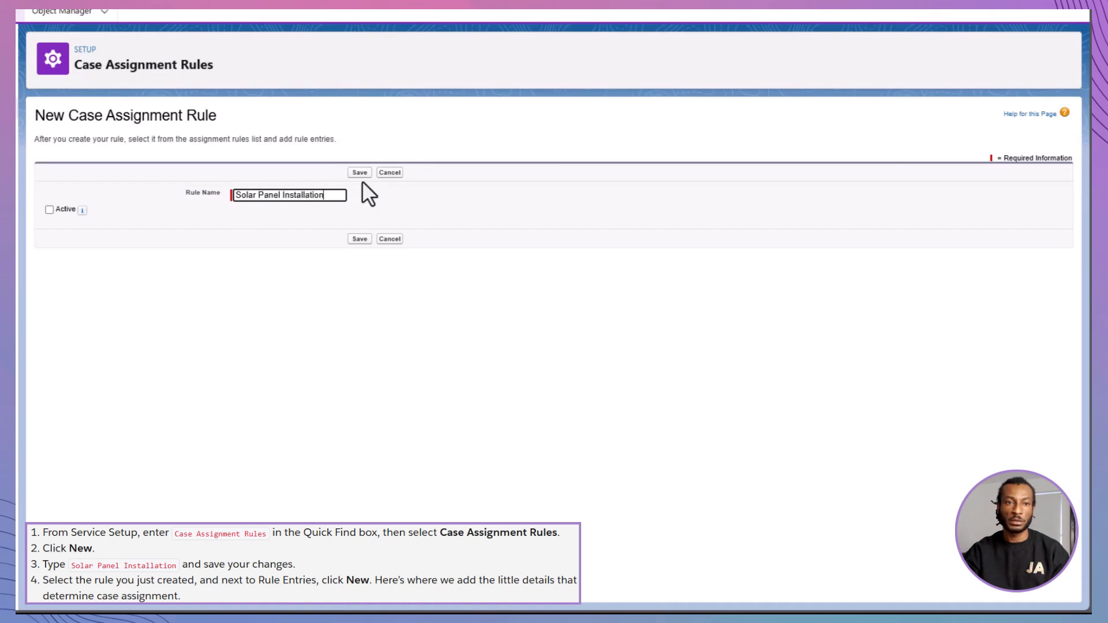
click(359, 172)
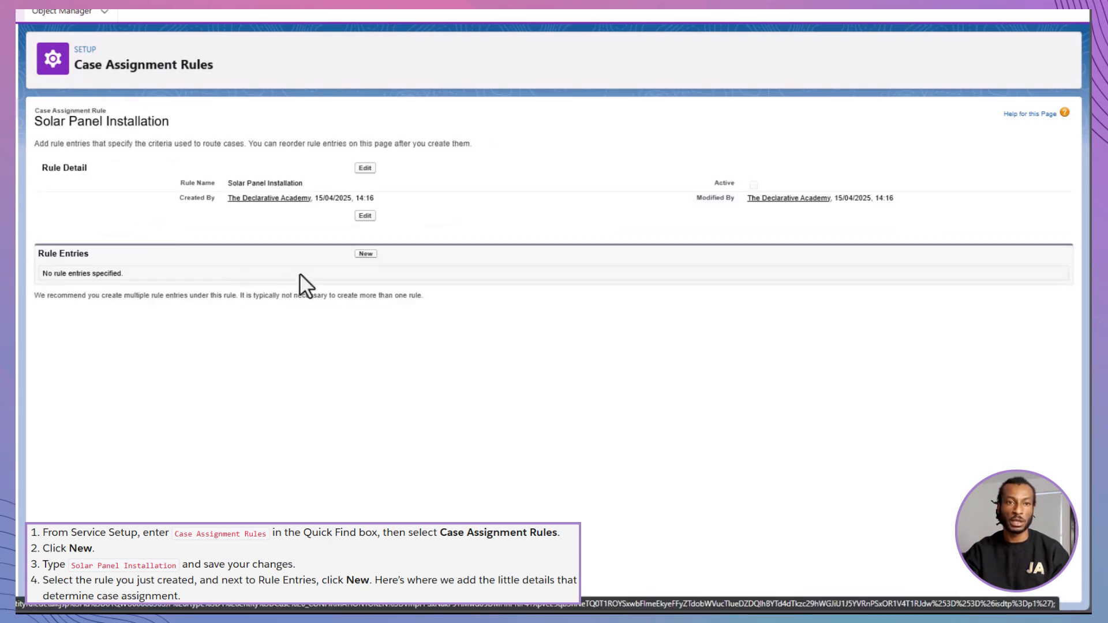
Add a rule entry with Case Reason equals Installation, a user and template, and save it.
click(366, 254)
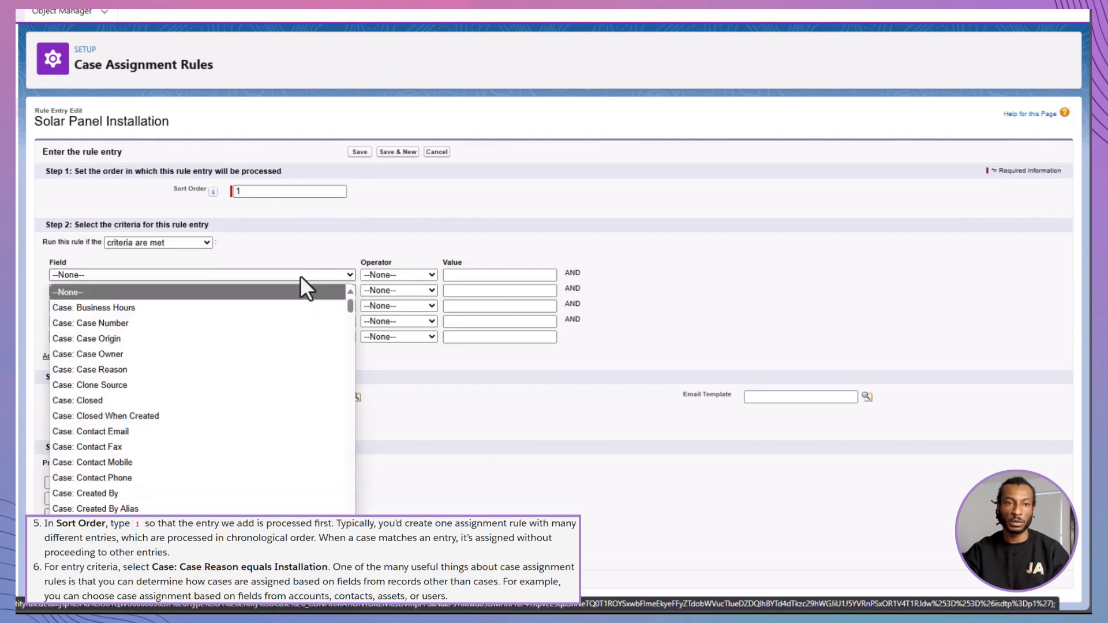
click(90, 369)
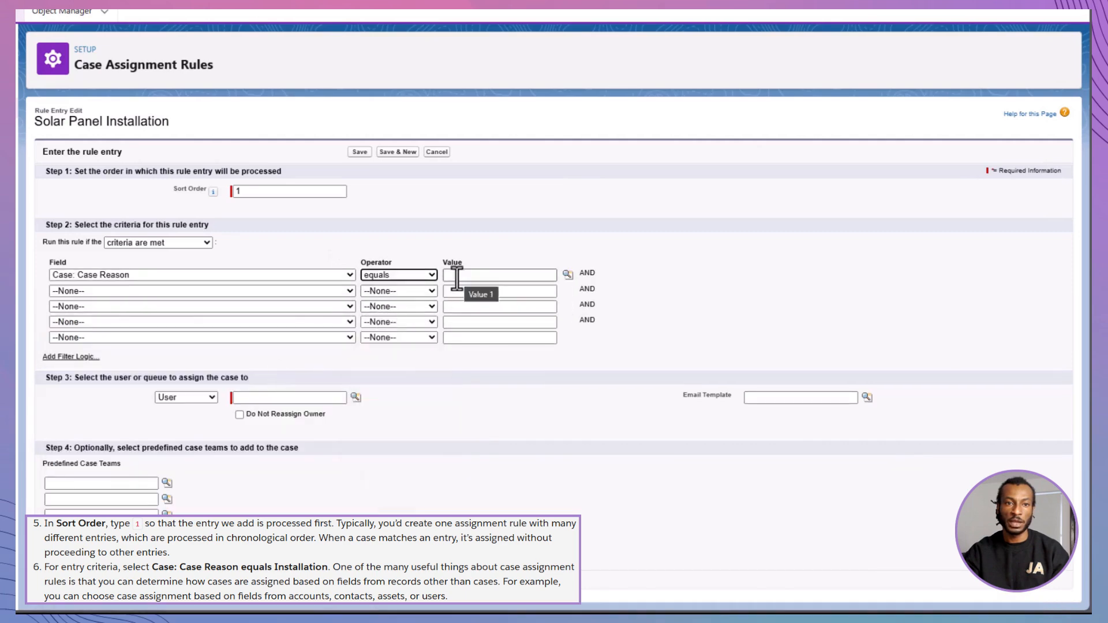
text(Installation)
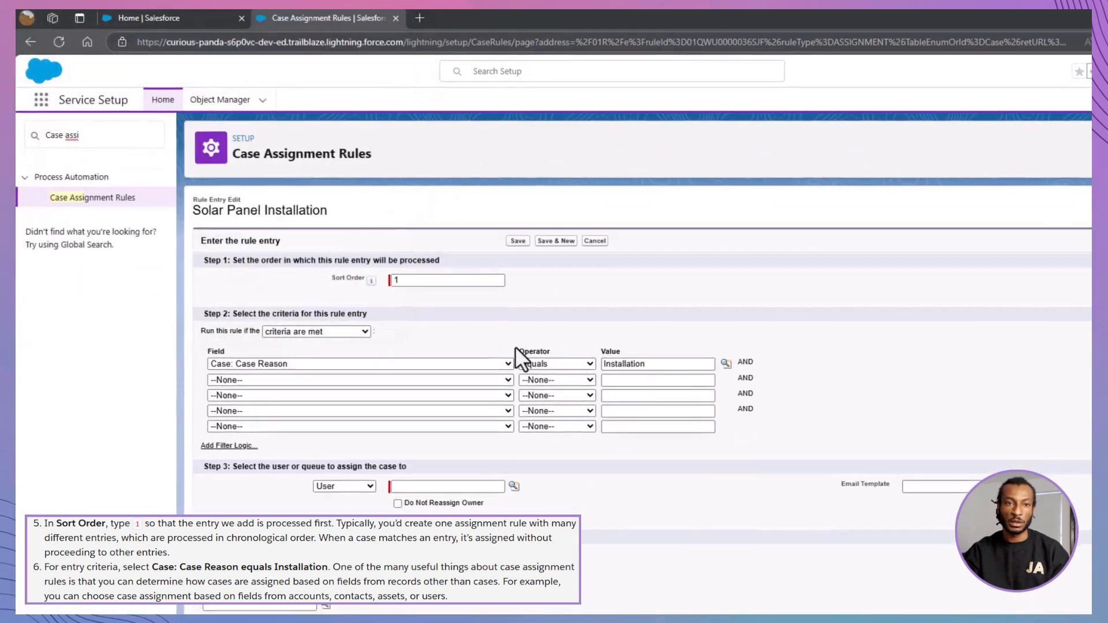
click(513, 486)
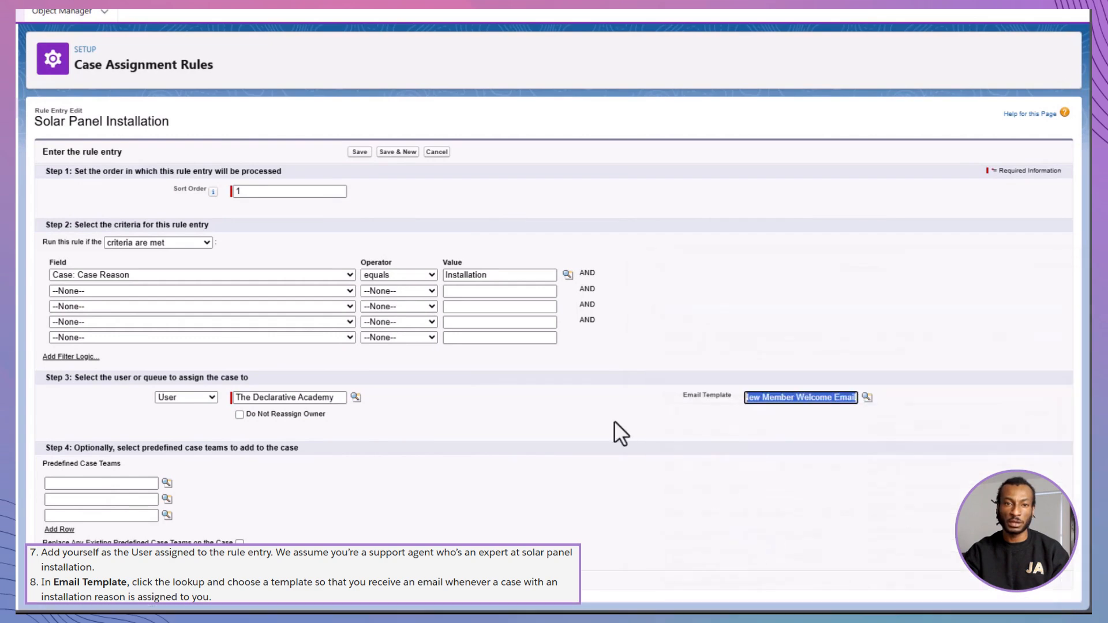
click(359, 153)
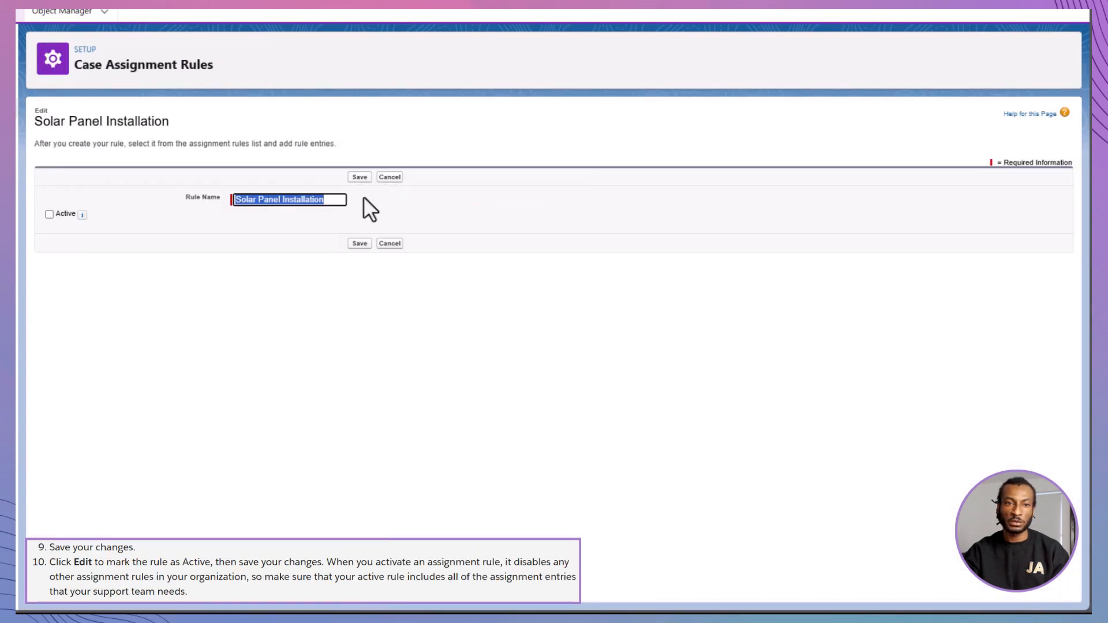
Mark the Solar Panel Installation assignment rule as Active and save.
click(359, 176)
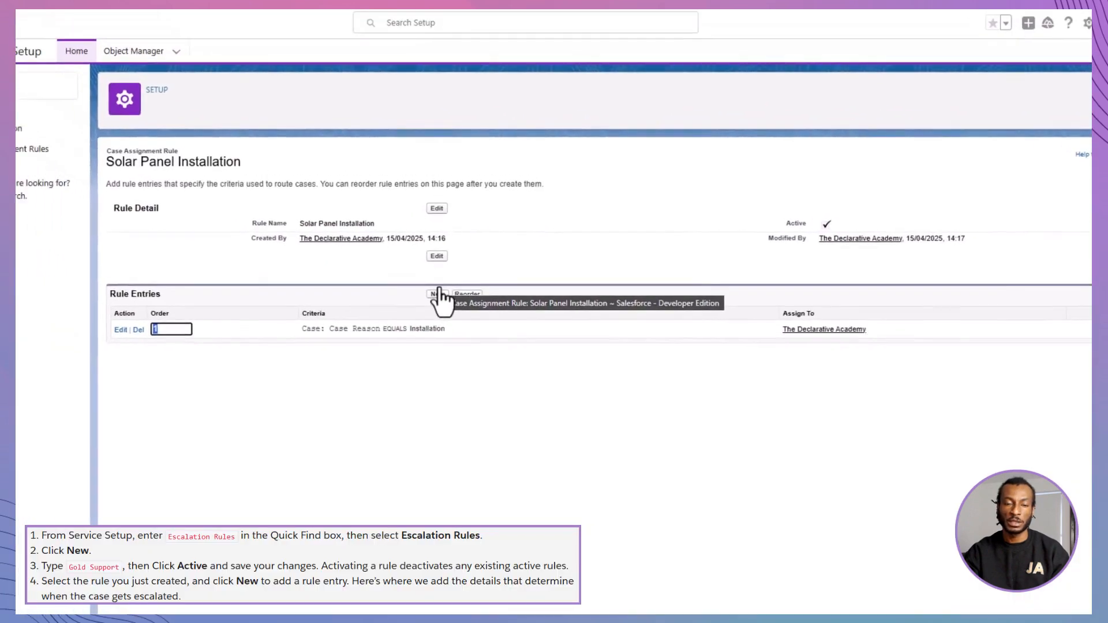
Create an active Gold Support escalation rule and start a new entry for it.
text(Esca)
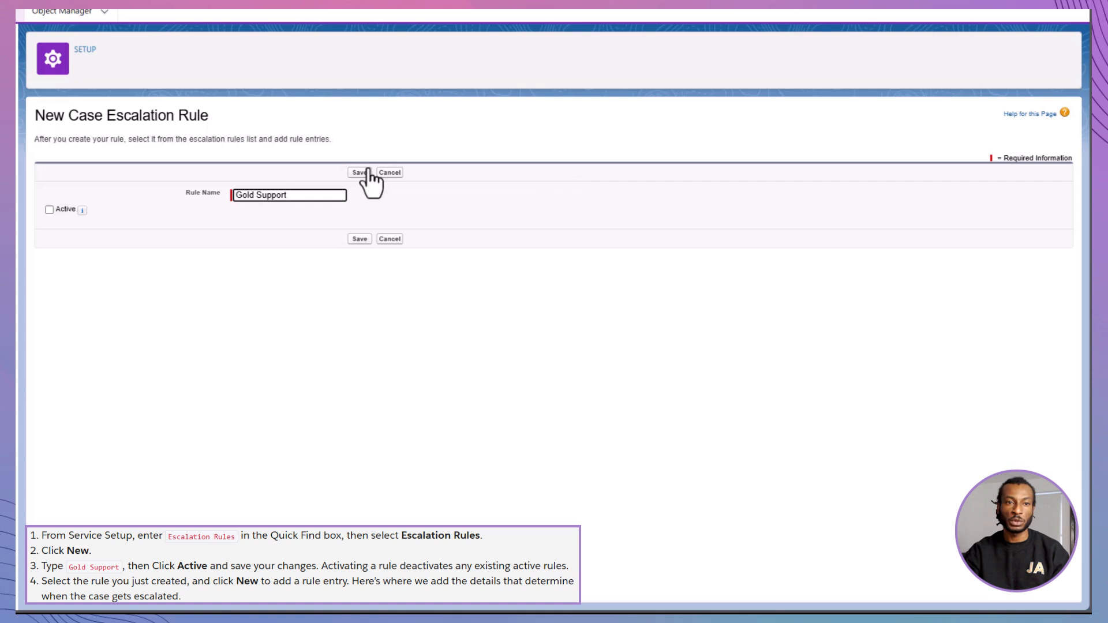
click(359, 173)
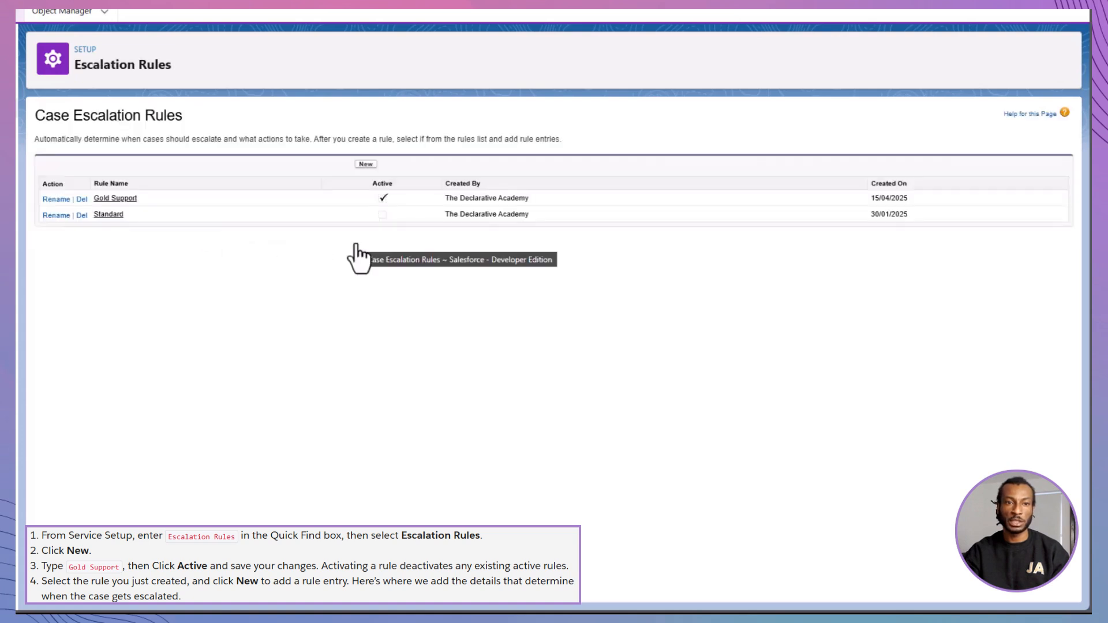
click(115, 197)
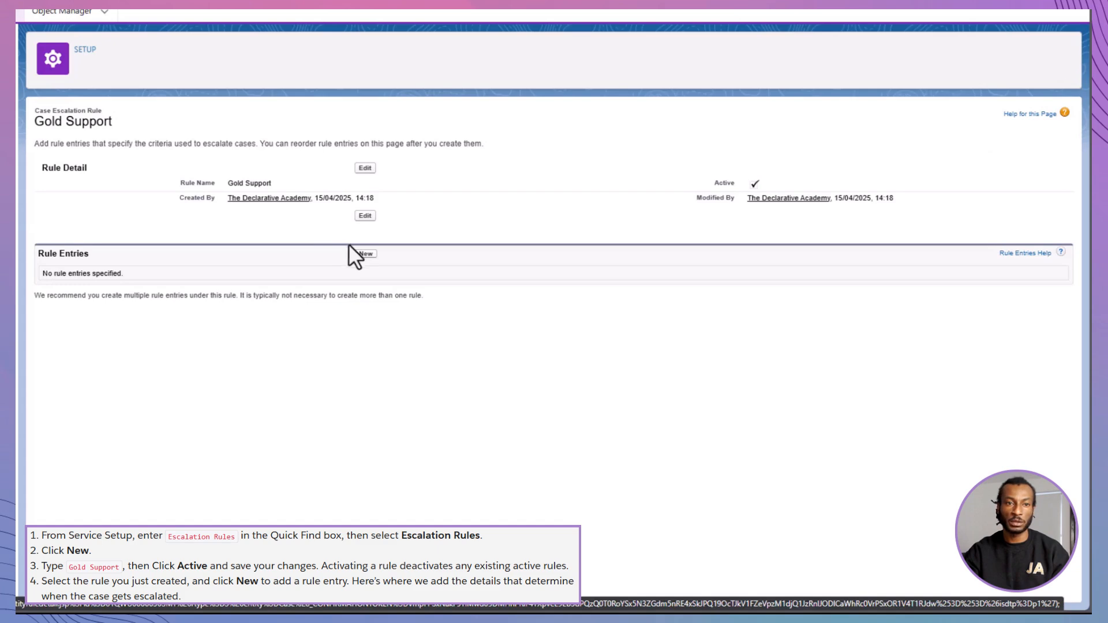
click(365, 253)
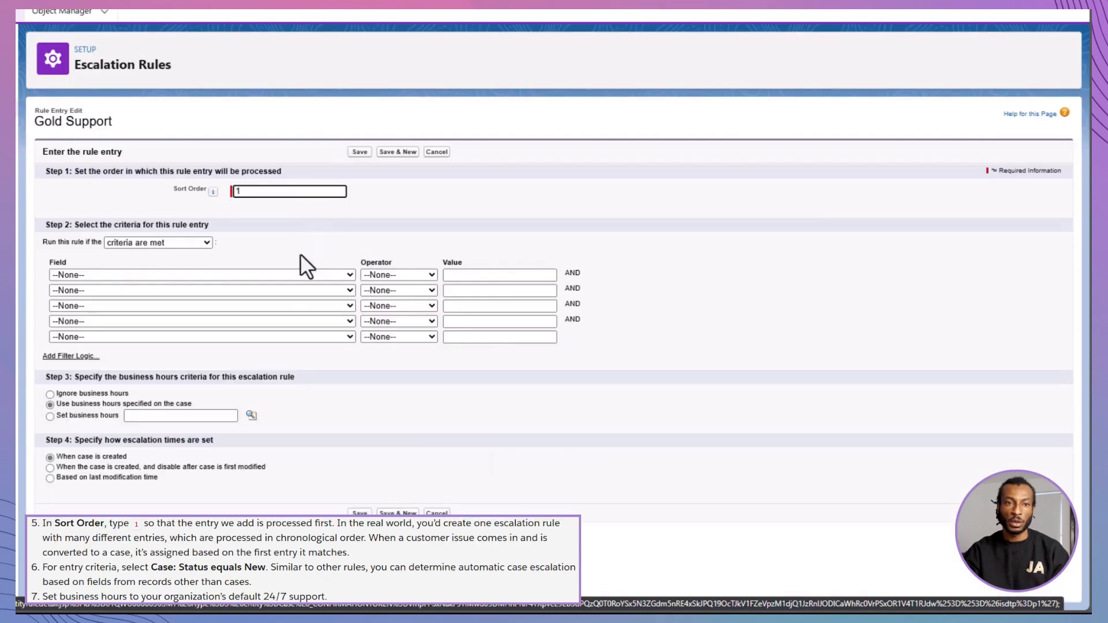
Set the entry criterion to Status equals New.
click(398, 275)
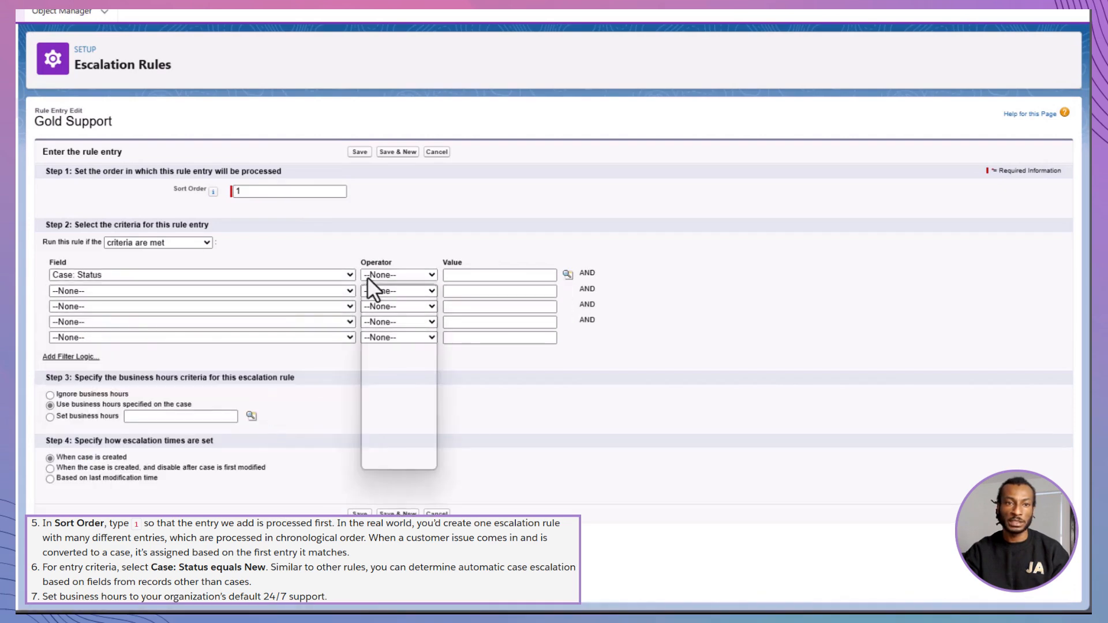
click(568, 274)
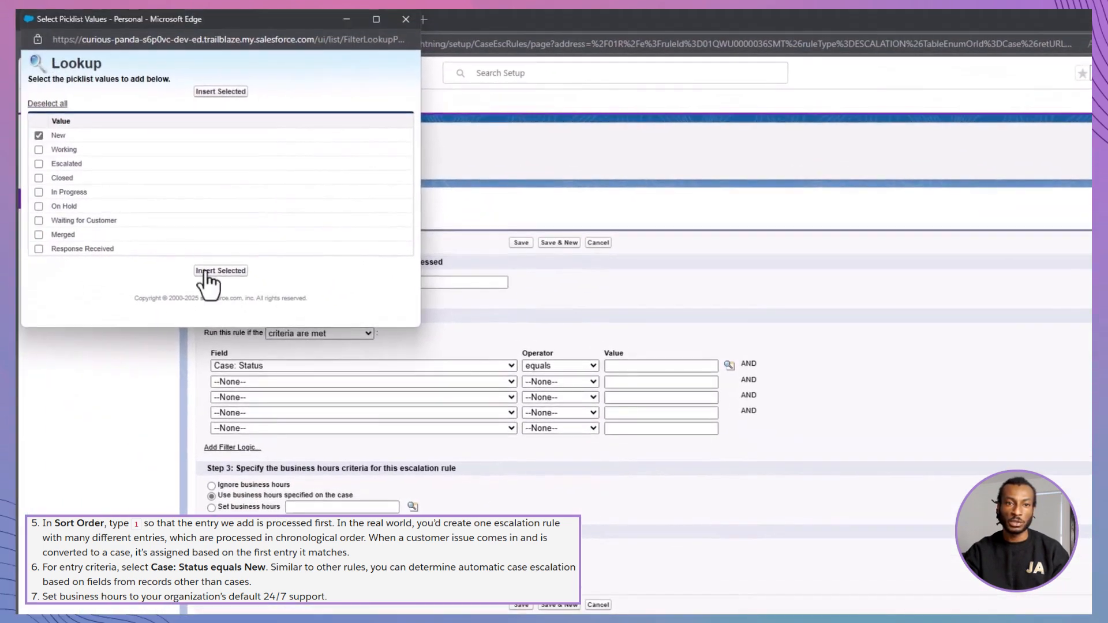
click(219, 270)
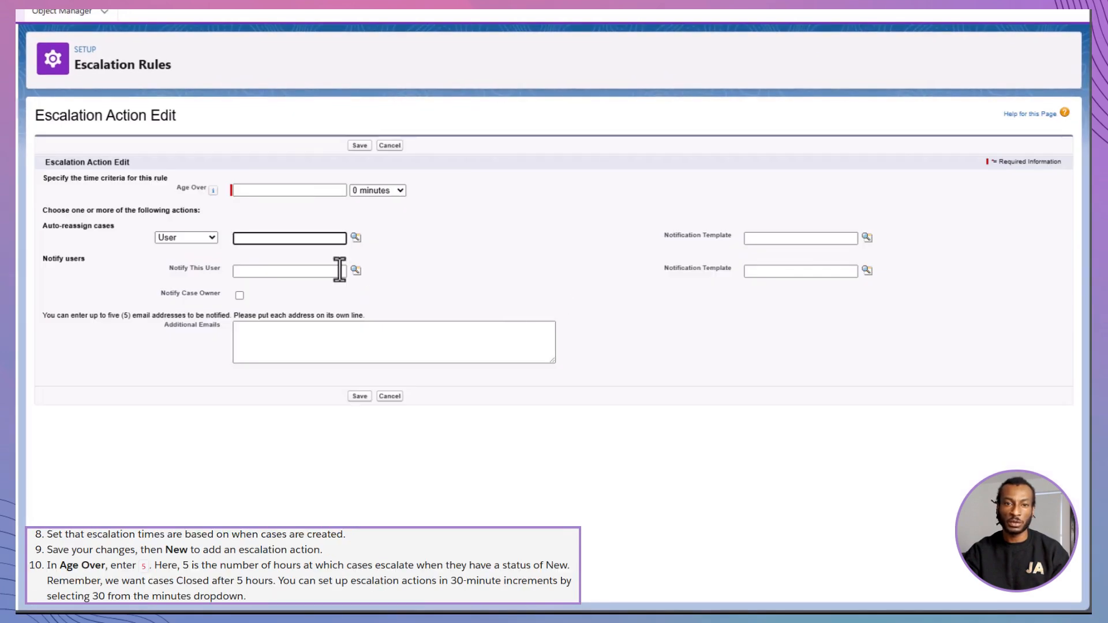
Add an escalation action at Age Over 5 hours reassigning to The Declarative Academy, and save.
text(5)
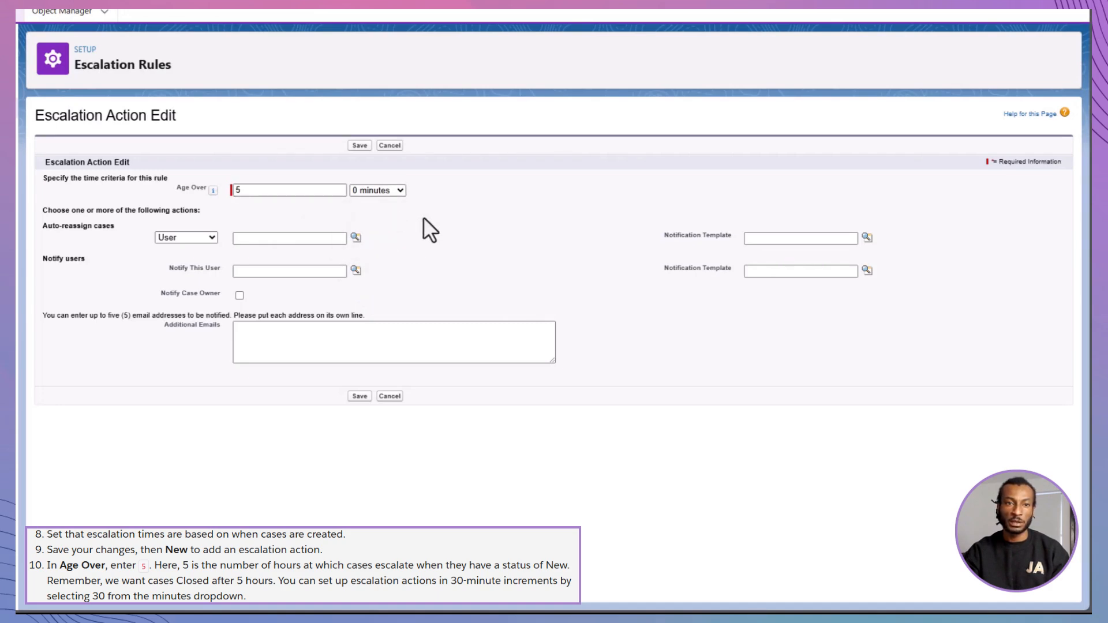
text(The Declarative Academy)
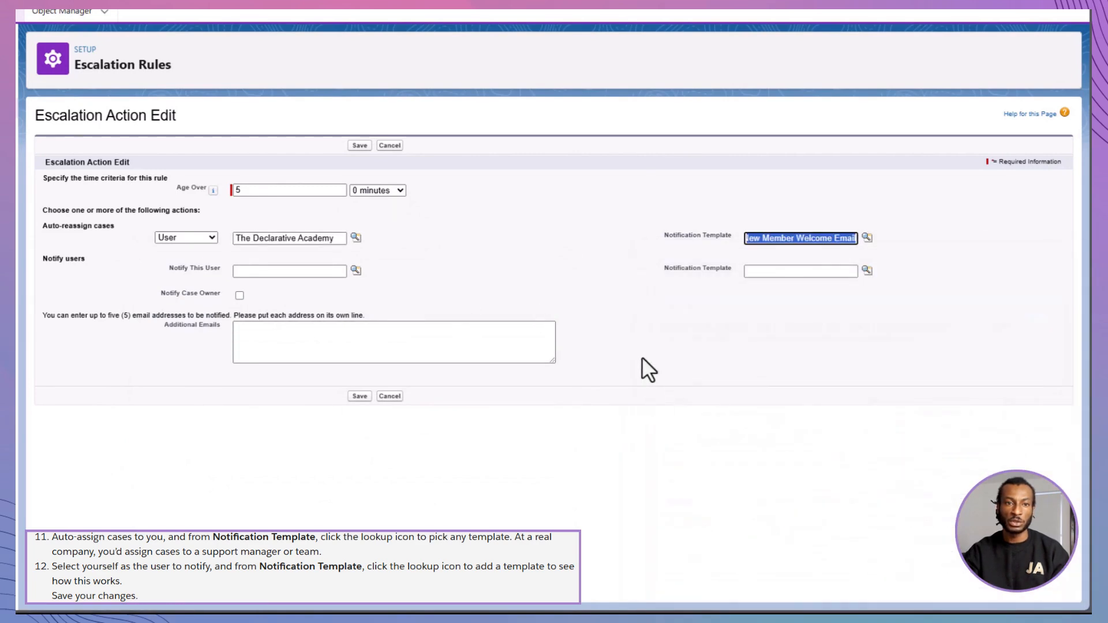
click(358, 145)
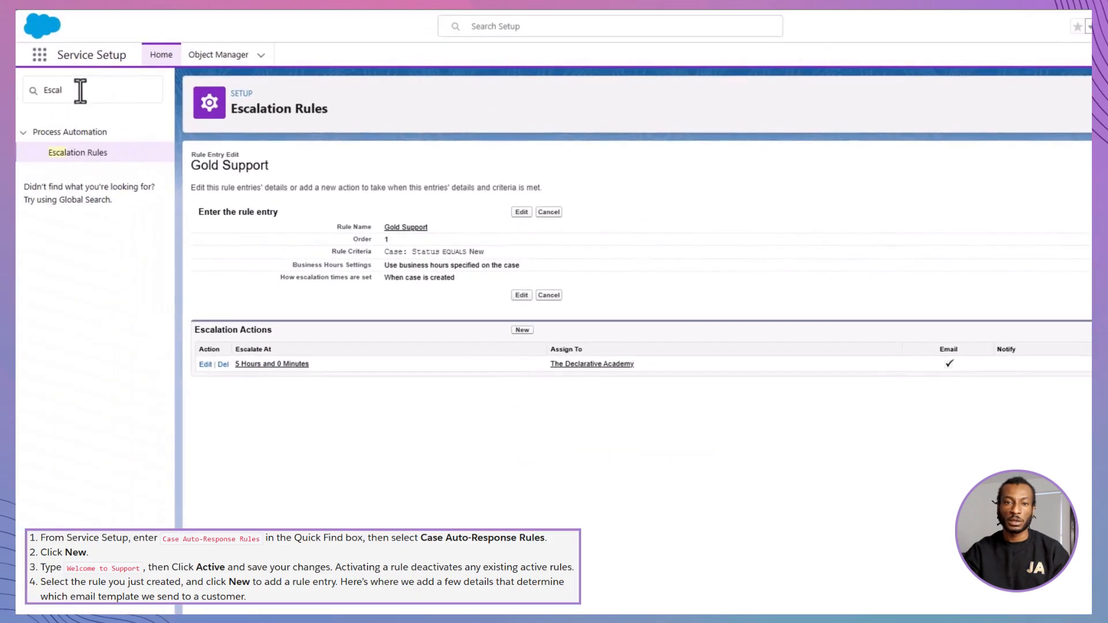
Create the Welcome to Support auto-response rule and start an entry with Case Origin equals Email and sender name support.
text(Case)
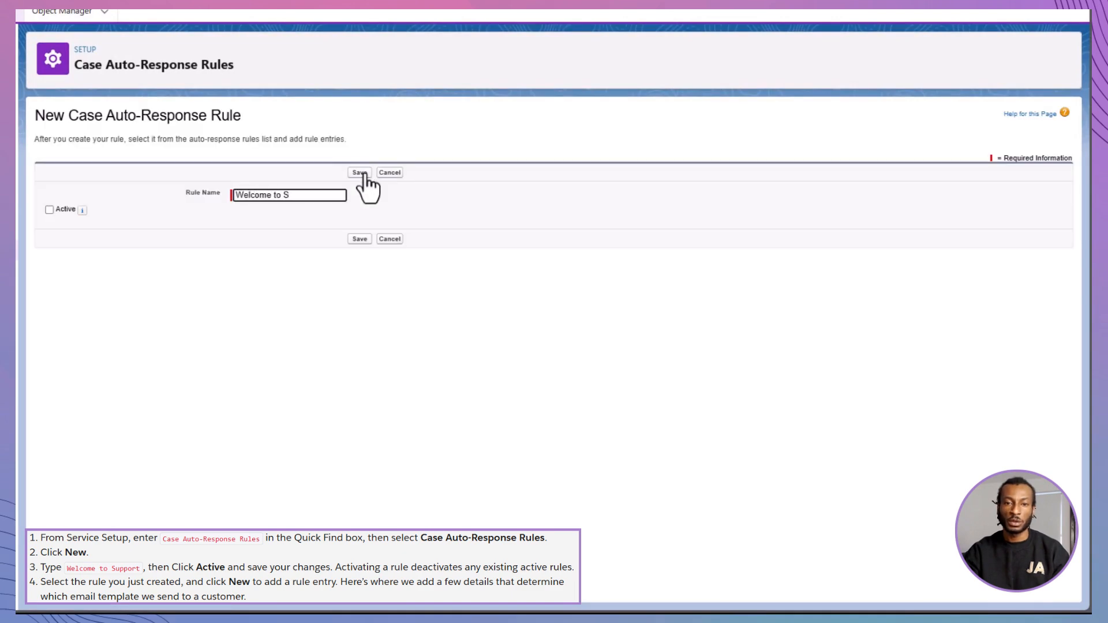
click(358, 172)
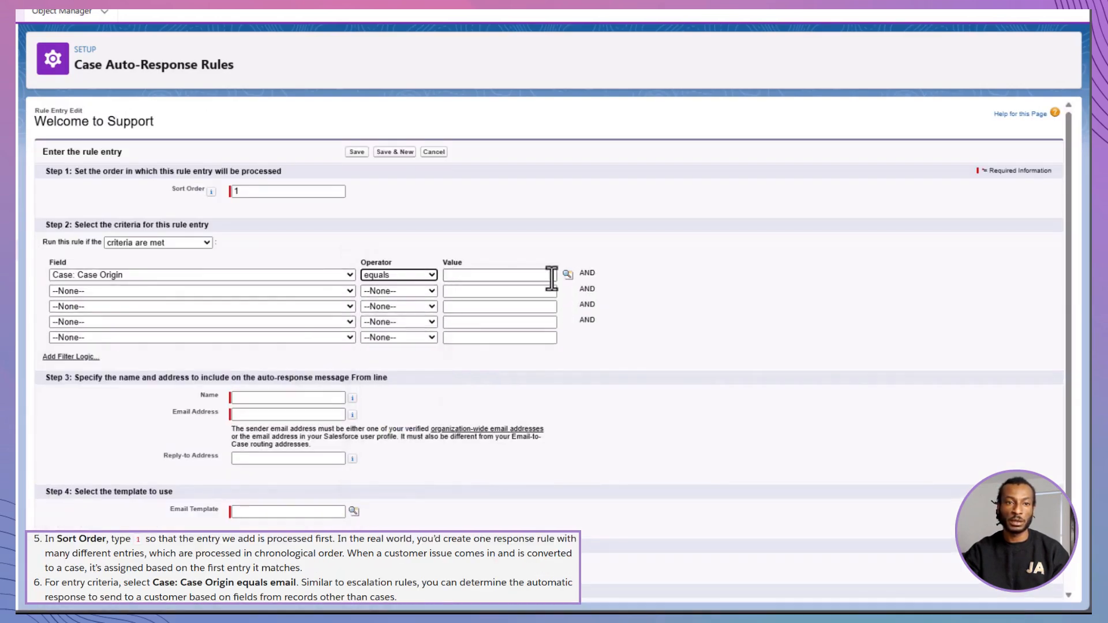
text(Email)
click(287, 397)
text(The Declarative a)
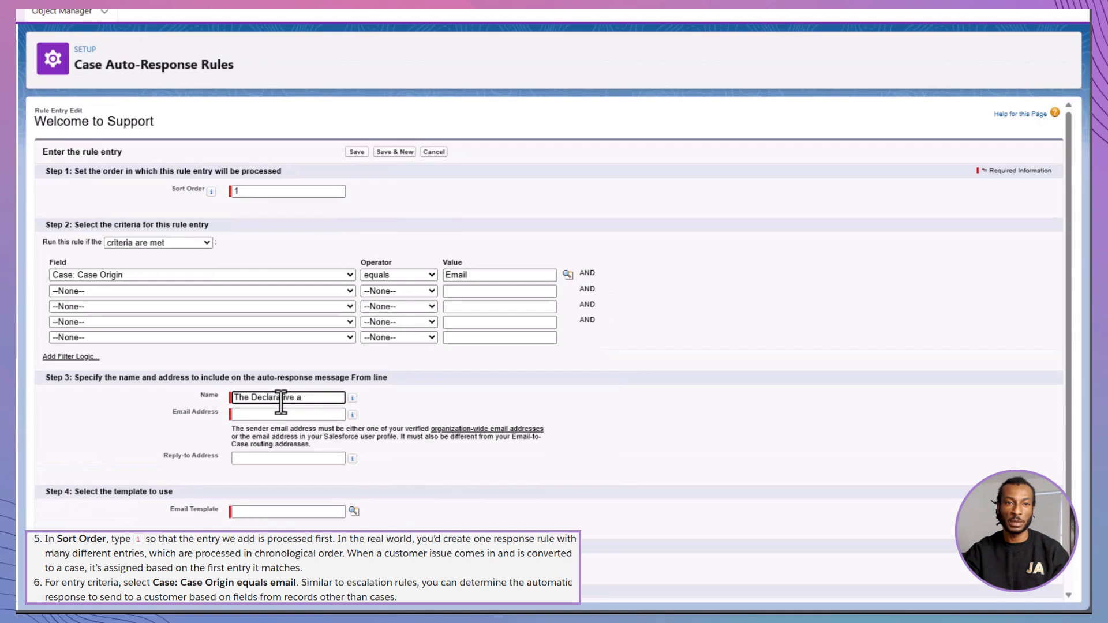
text(support)
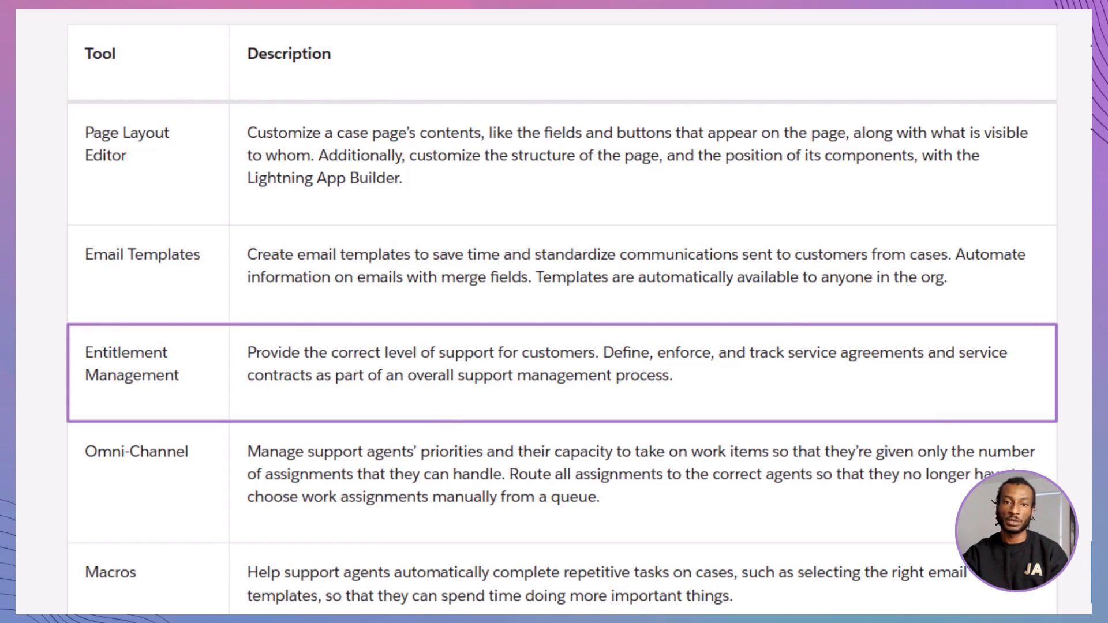
Review the additional support tools table in the unit before returning to the org home page.
scroll(down, 3)
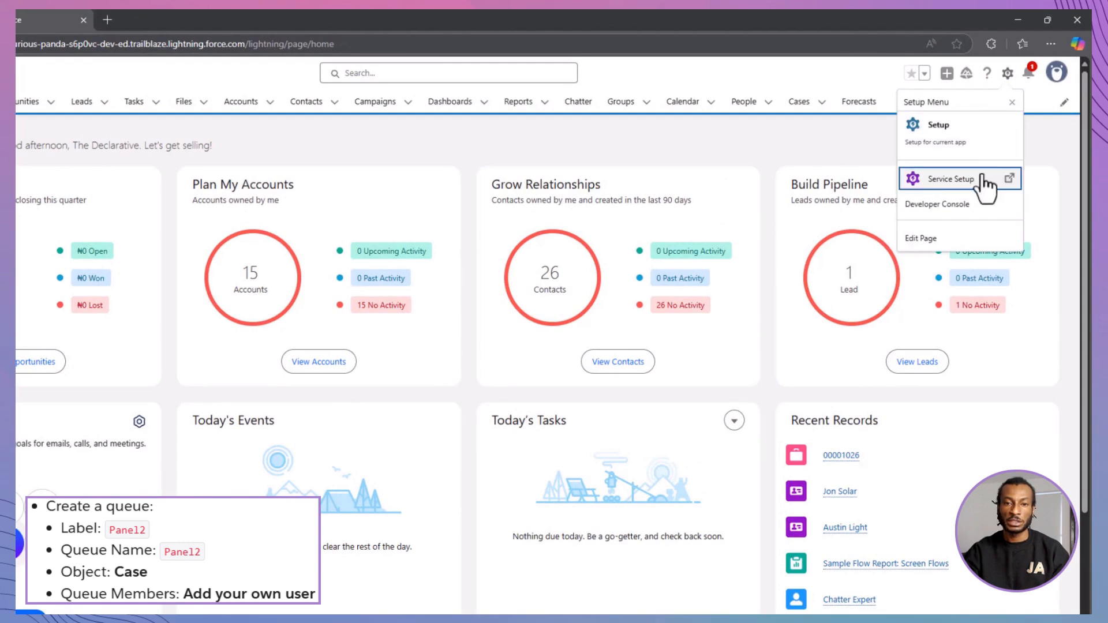
Create and save a Panel2 queue supporting Cases with your user as member.
click(954, 177)
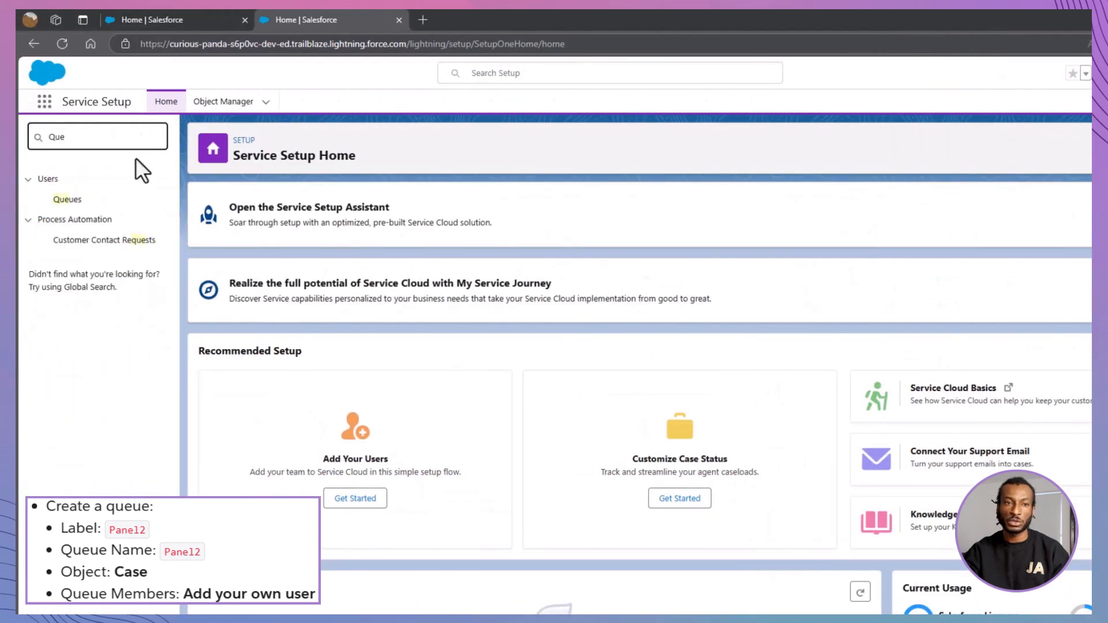
click(67, 198)
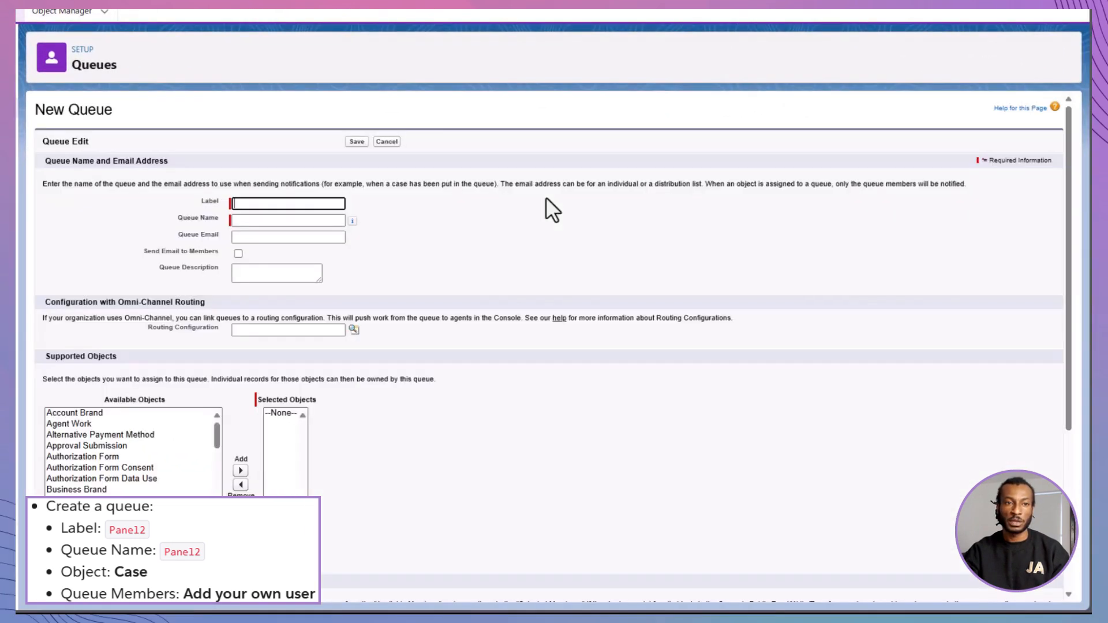
text(Panel)
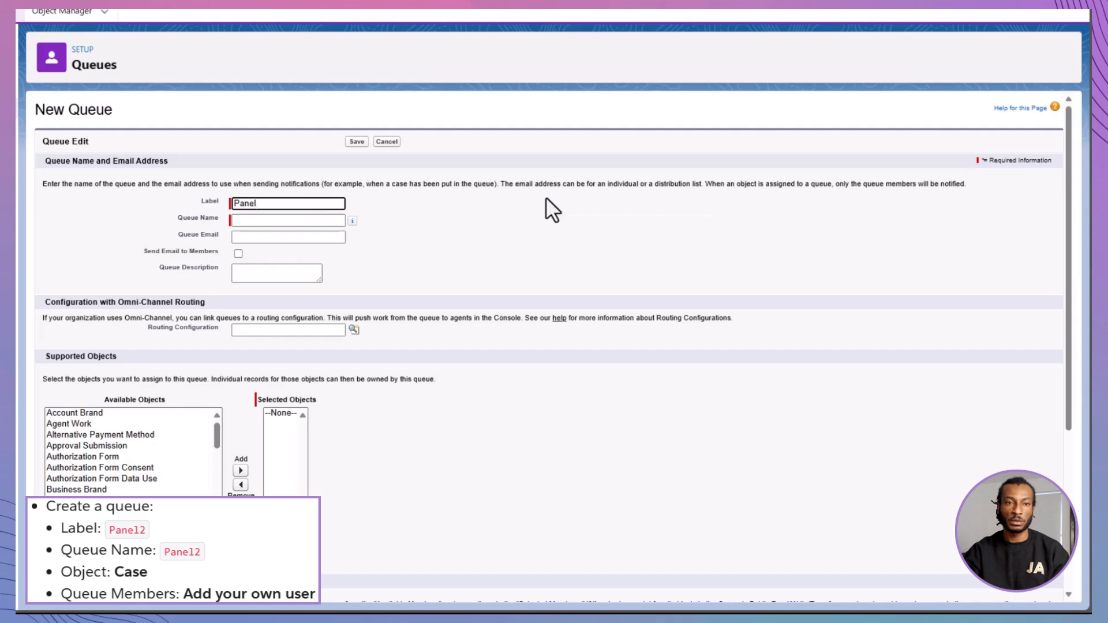
text(Panel2)
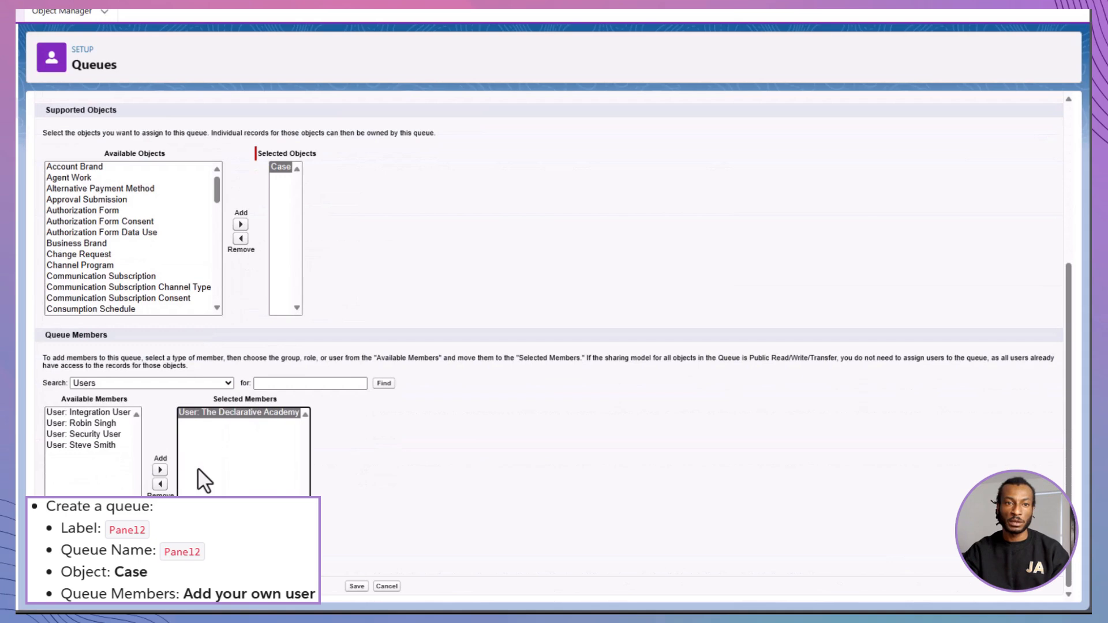
click(356, 586)
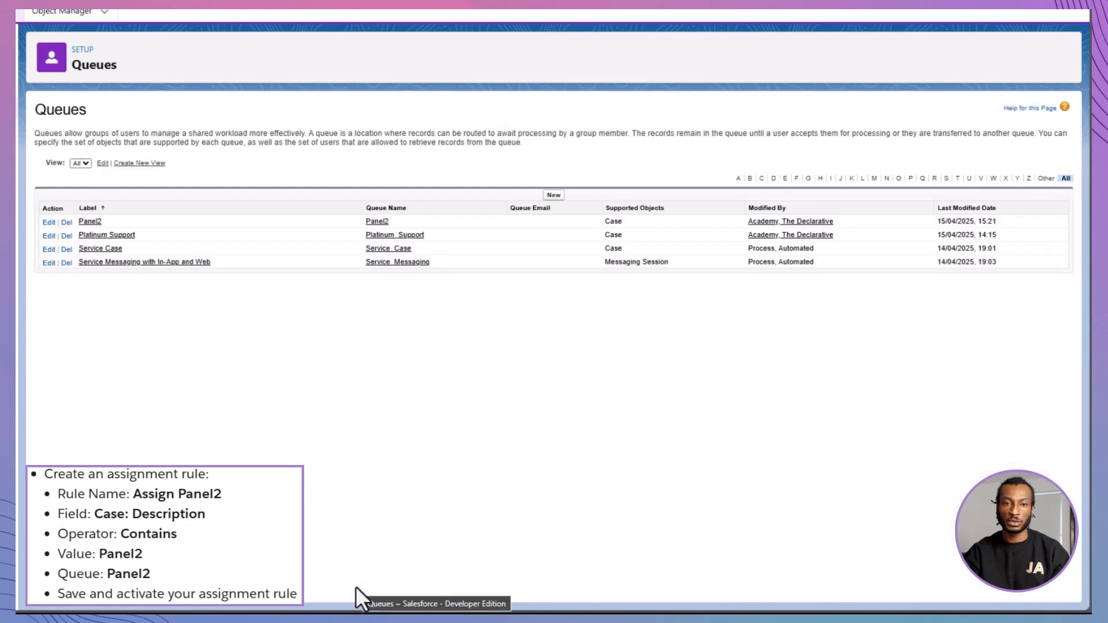
Create and save a new case assignment rule named Assign Panel2.
text(d)
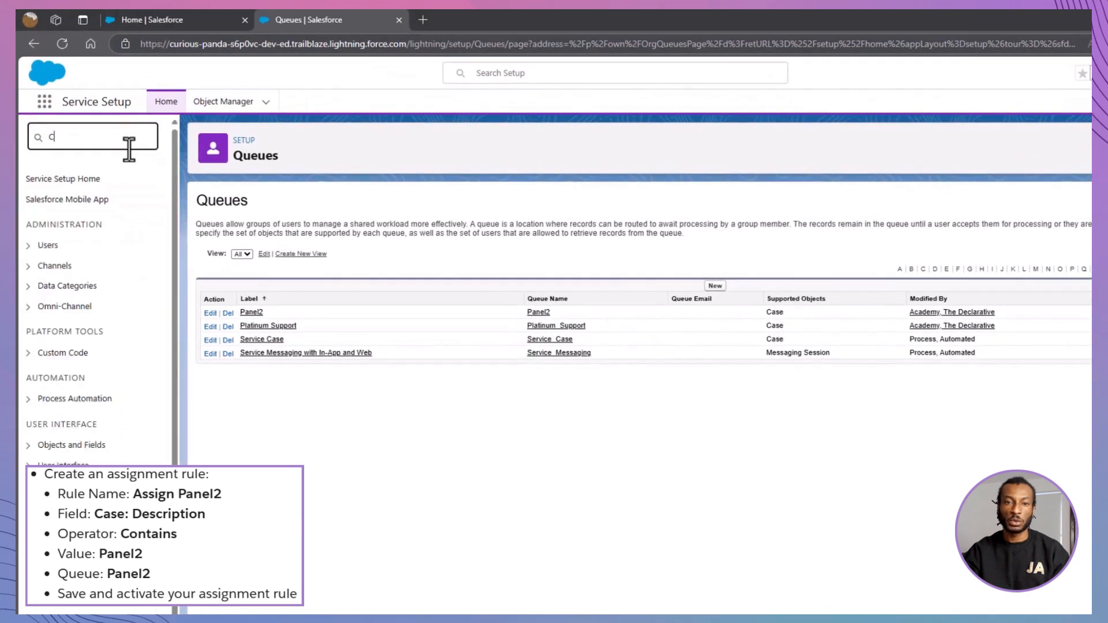
click(95, 200)
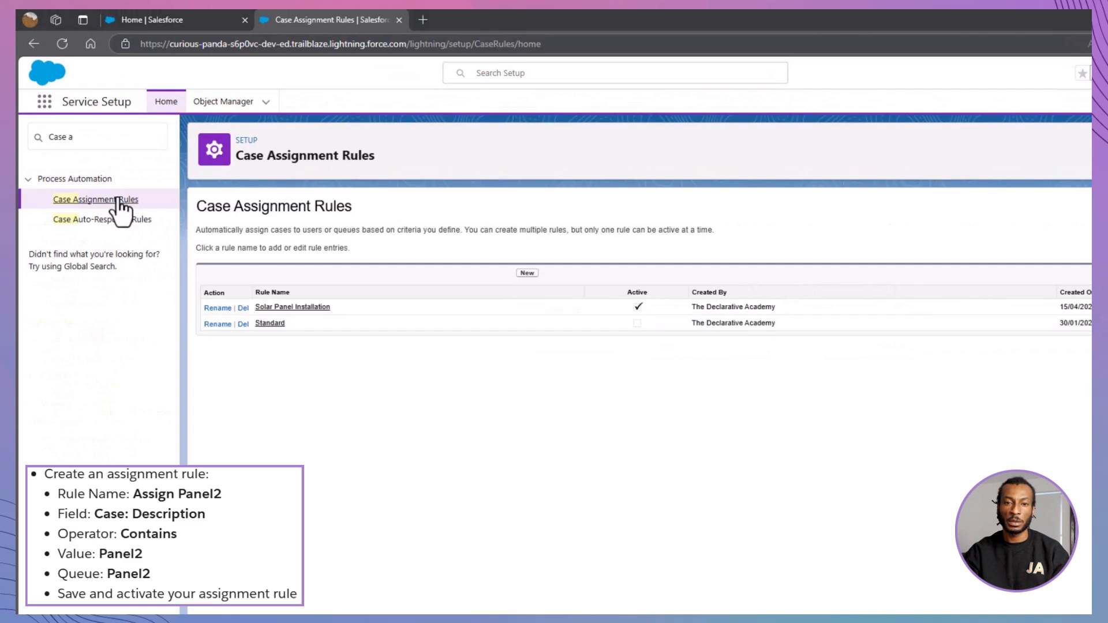
scroll(down, 3)
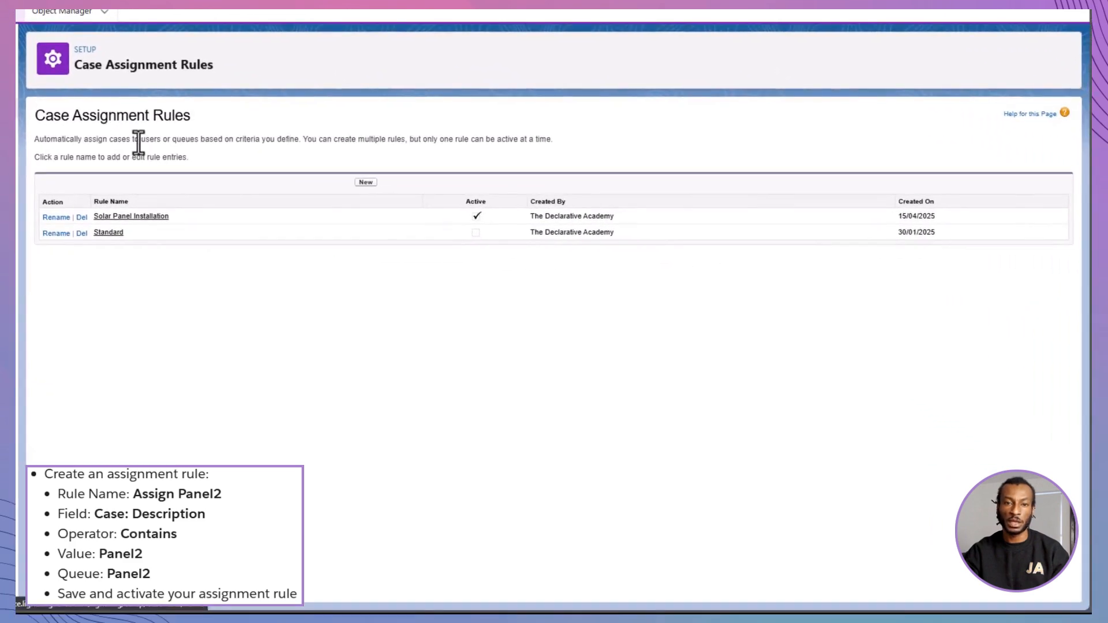
text(Assign Panel2)
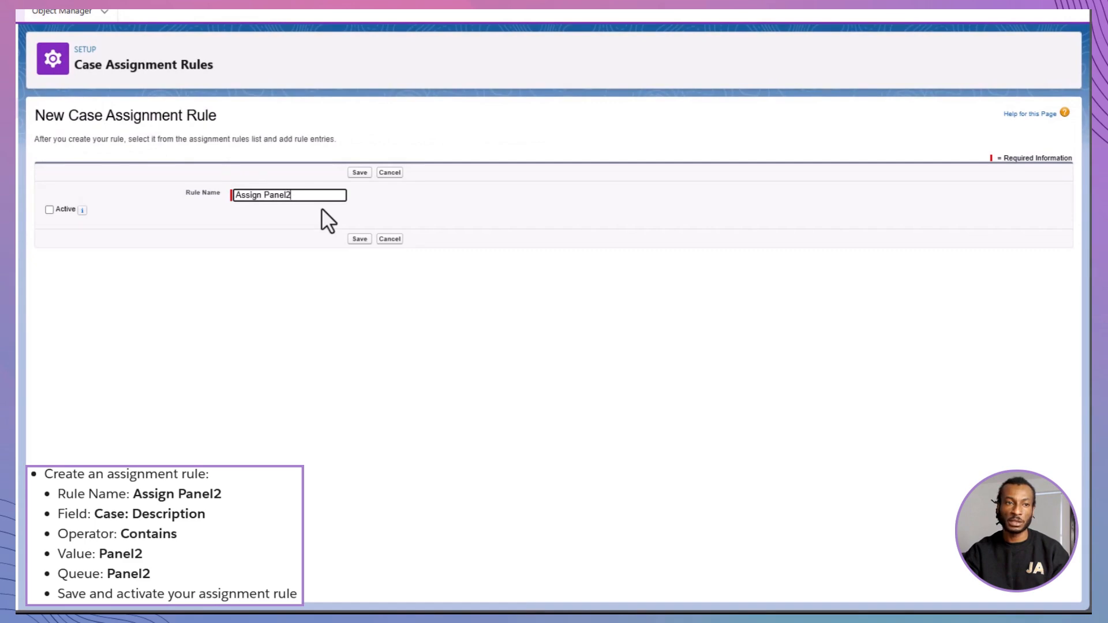
click(359, 171)
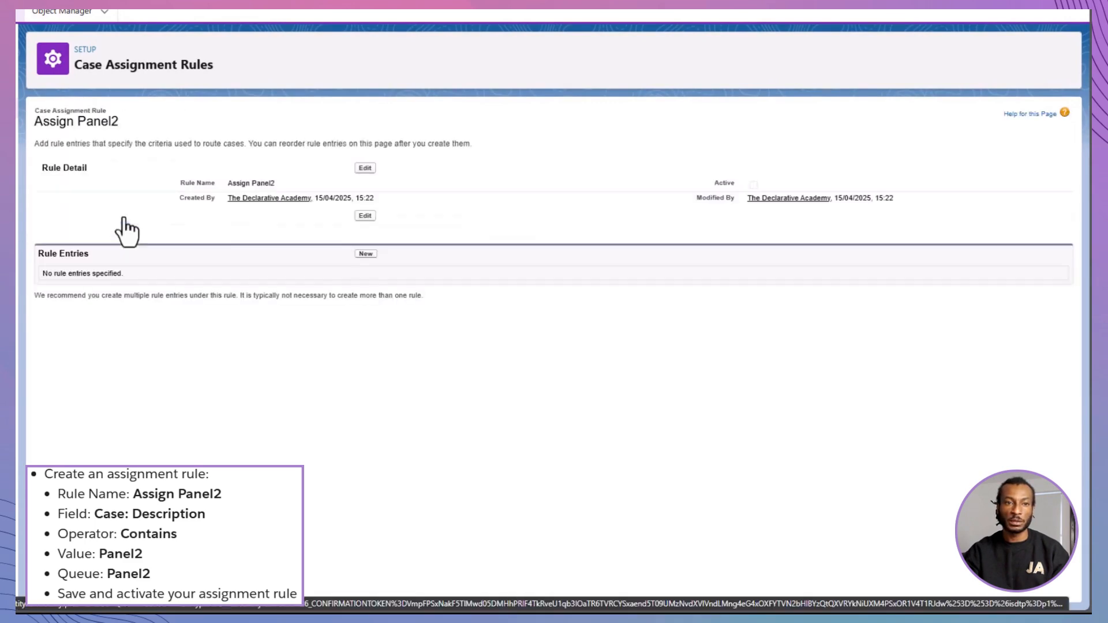
Add a rule entry with Sort Order 1 and Case Description contains Panel2.
click(366, 254)
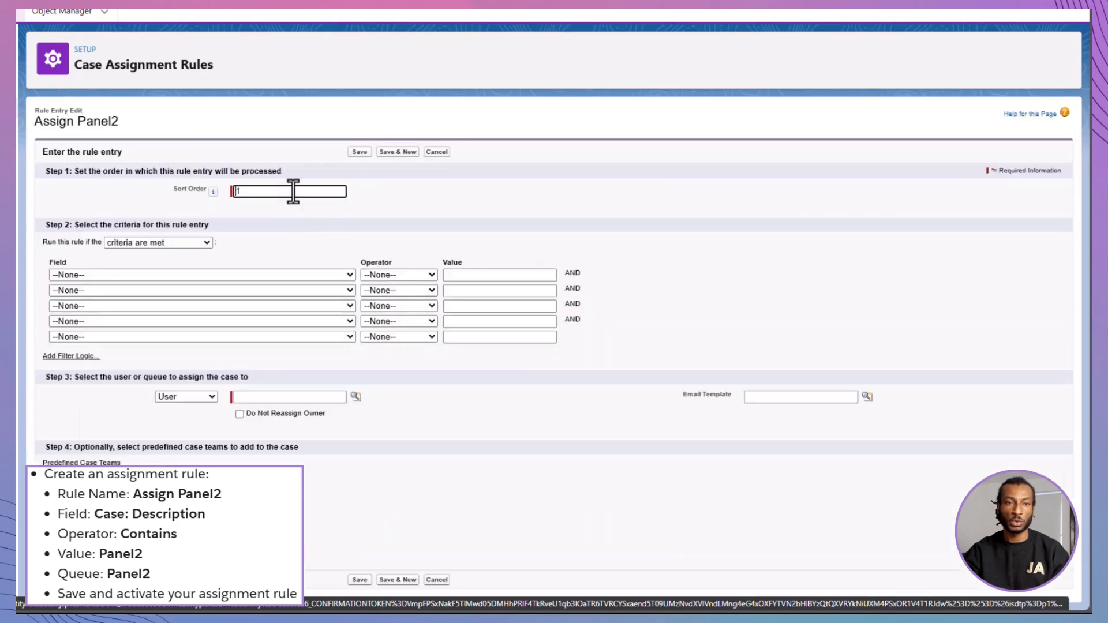
click(201, 275)
text(P)
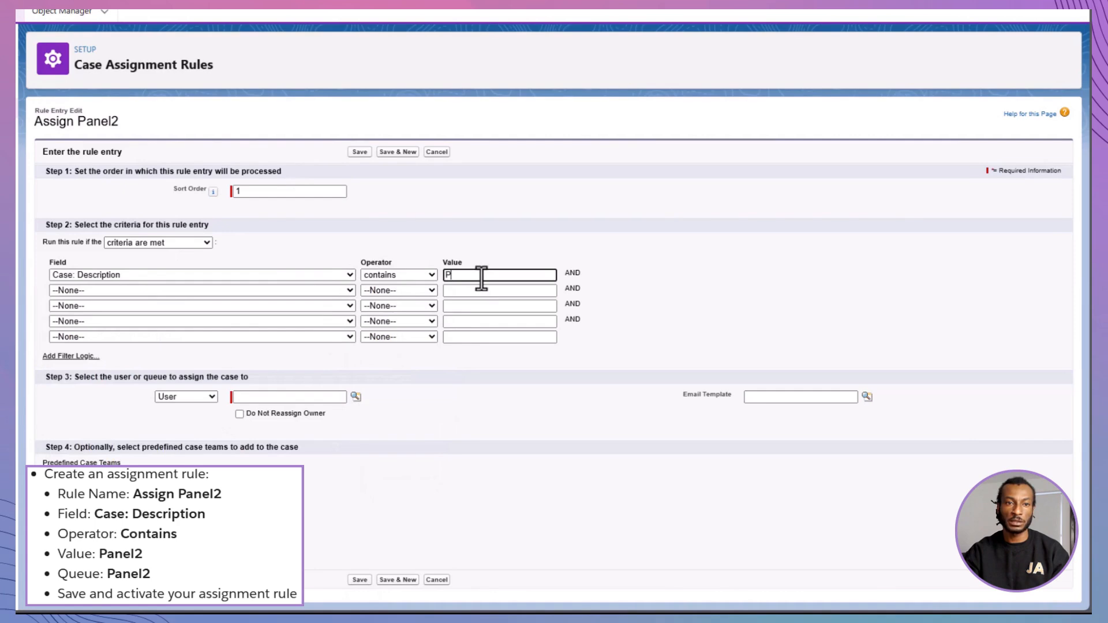
text(anel2)
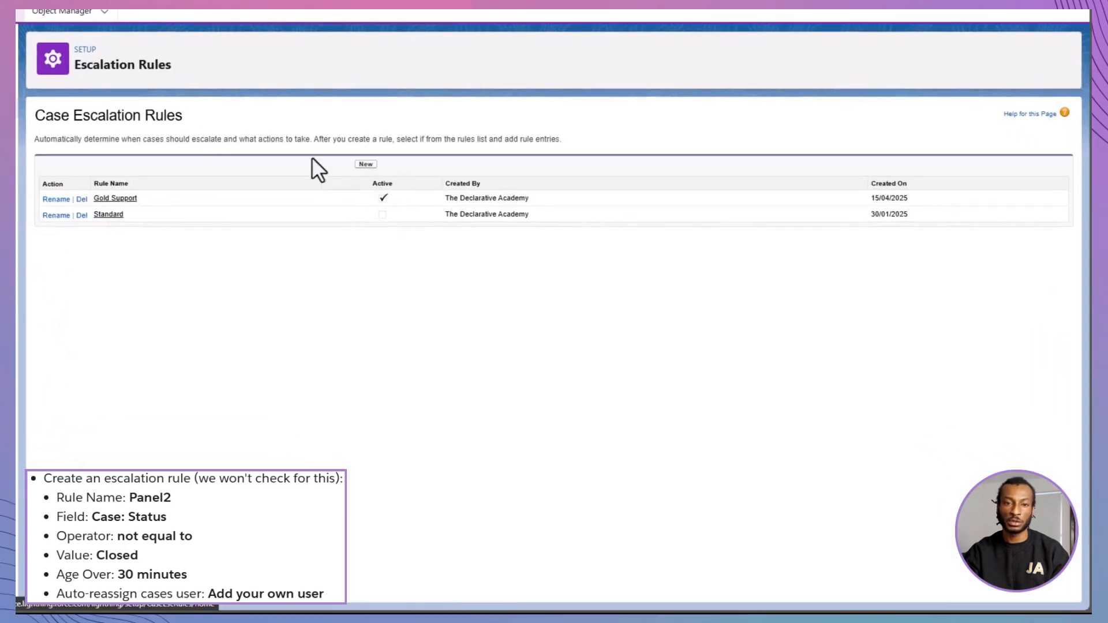
Create the Panel2 escalation rule with an entry for cases whose Status is not Closed.
click(365, 164)
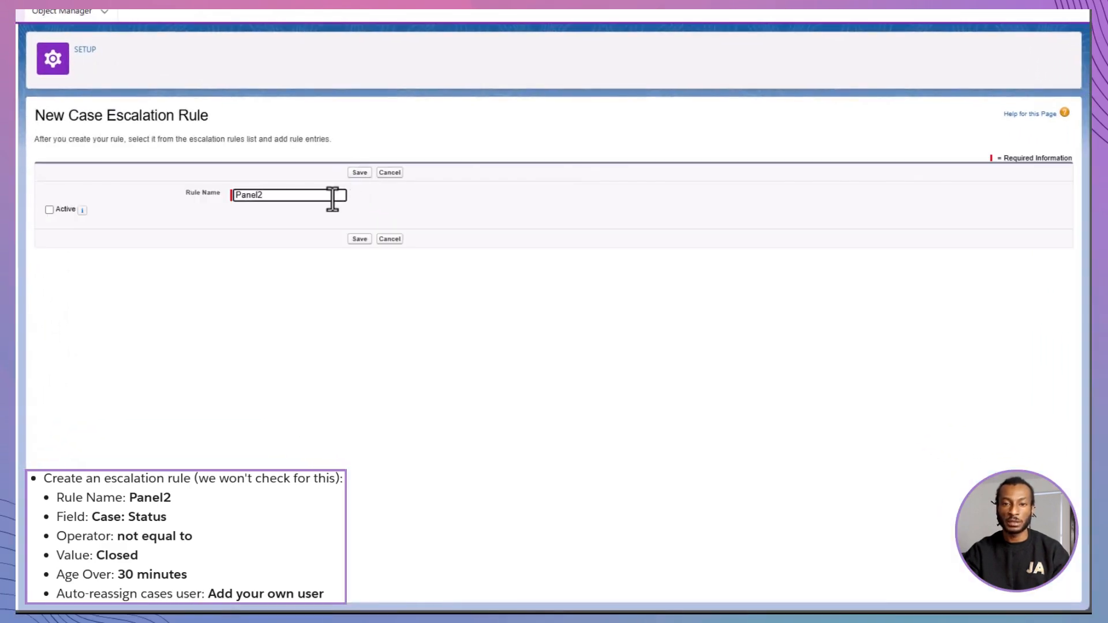
click(359, 172)
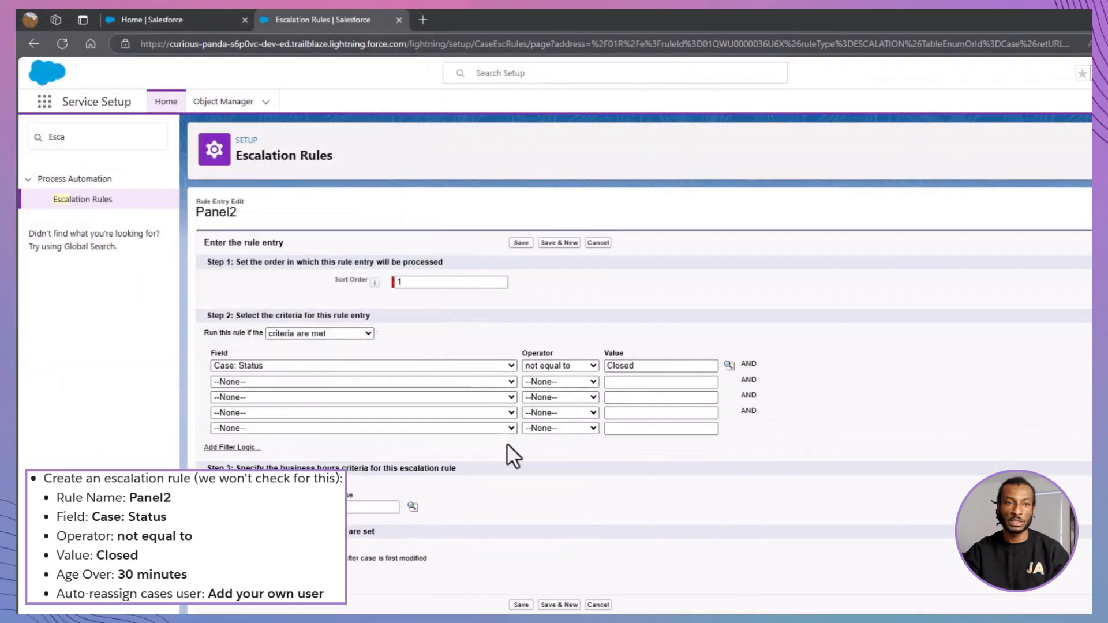
click(521, 242)
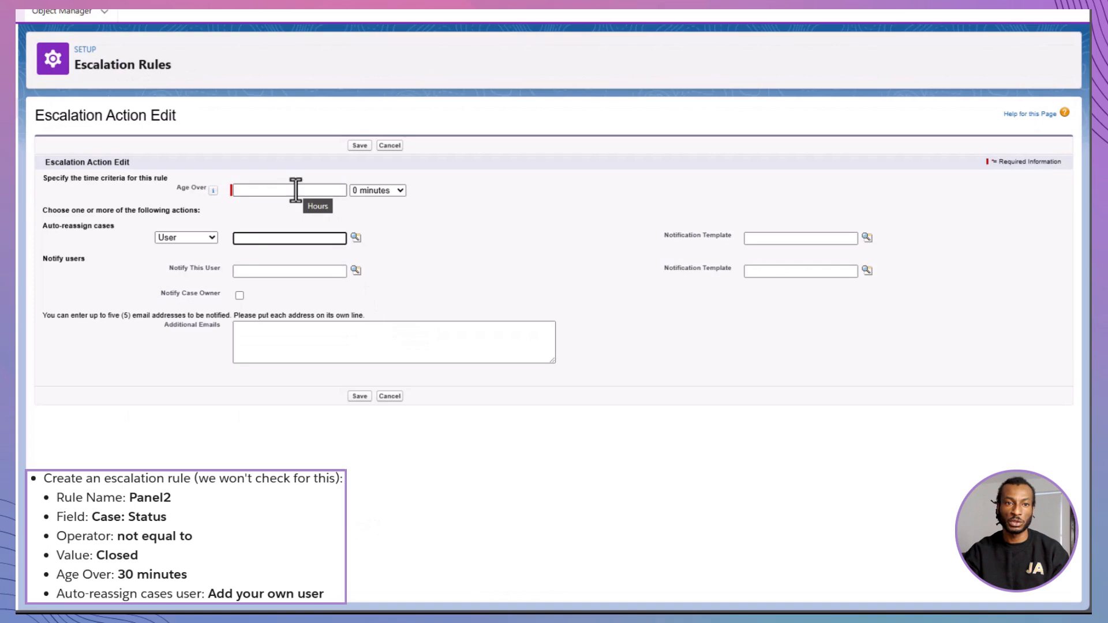
Add an escalation action at Age Over 30 minutes and look up the user to reassign to.
click(377, 191)
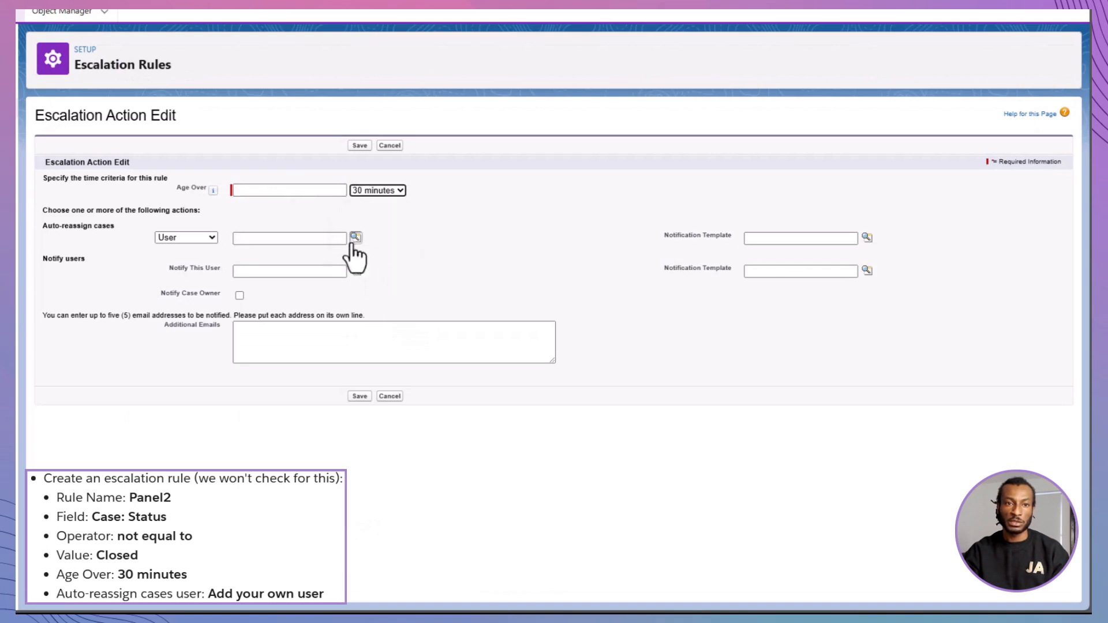
click(354, 237)
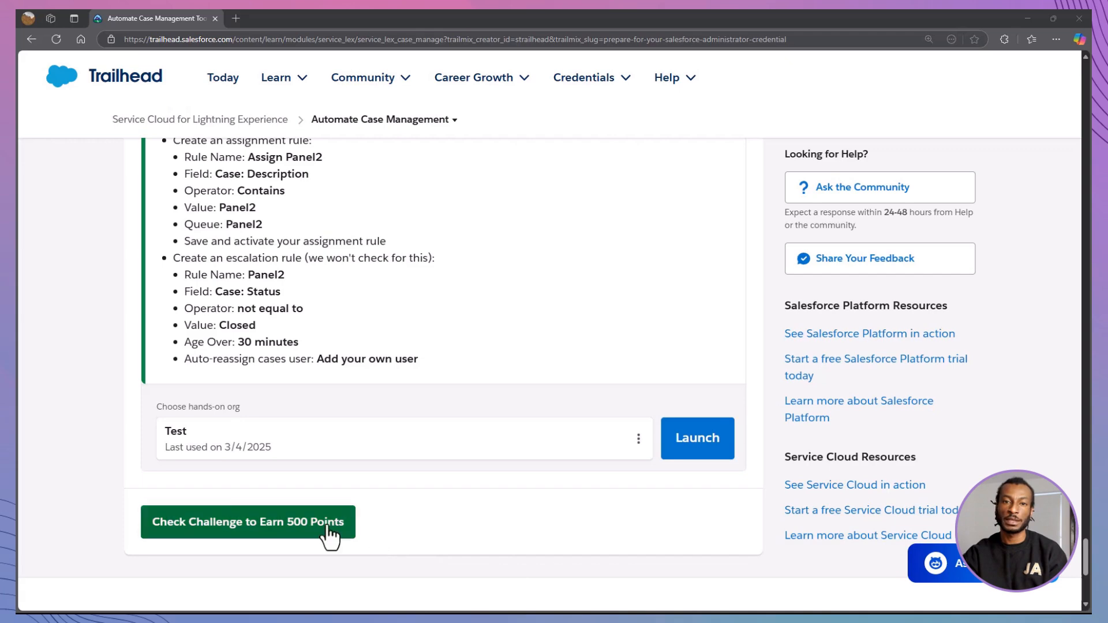
Submit the Trailhead hands-on challenge to be checked for 500 points.
click(247, 522)
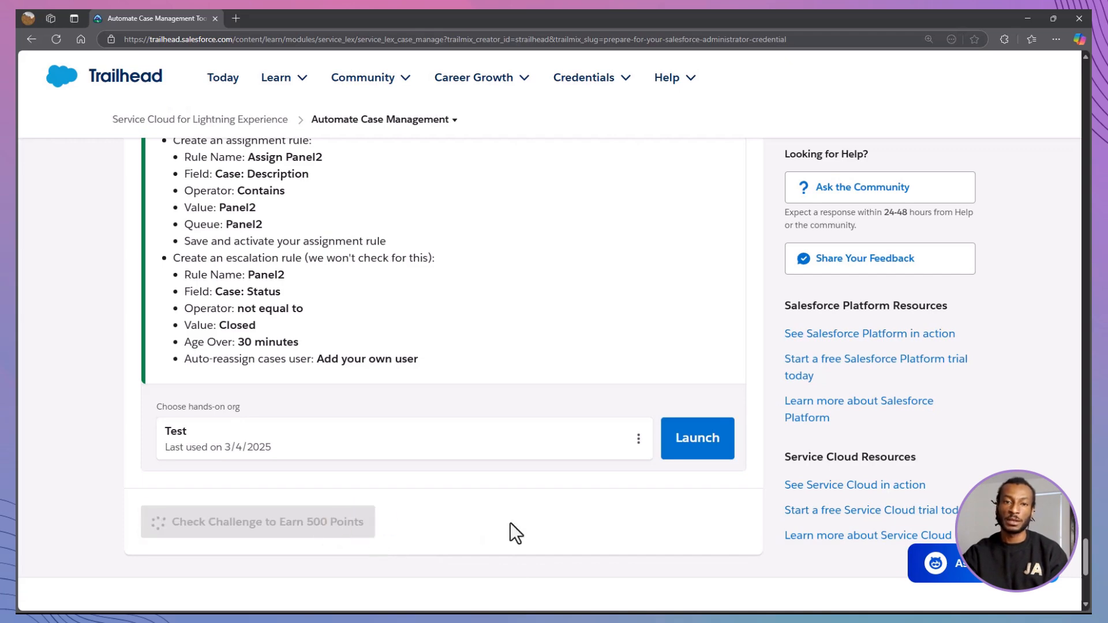